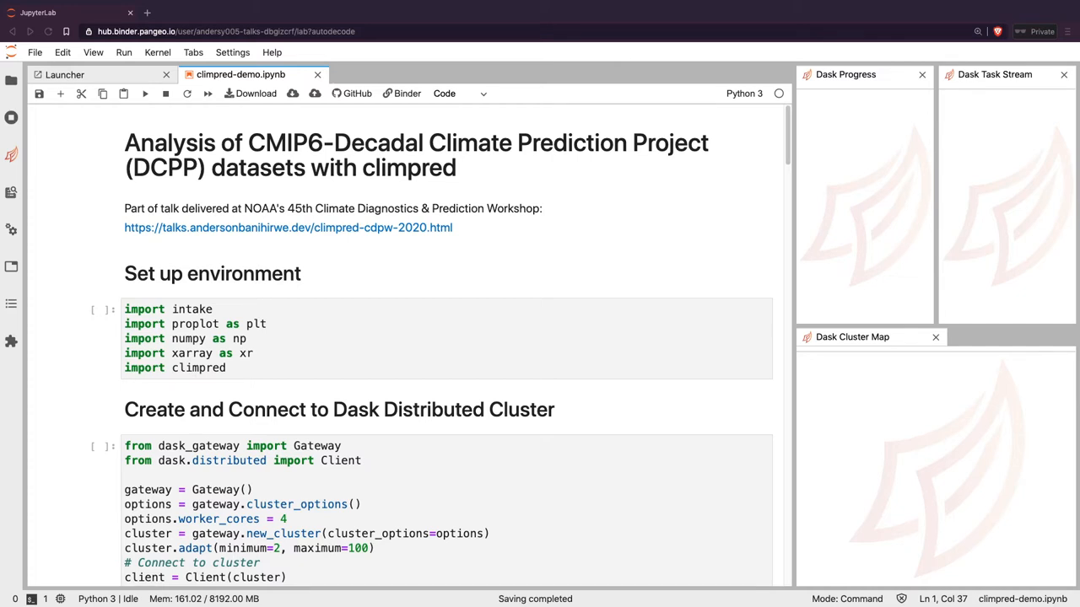
pyautogui.moveTo(257, 408)
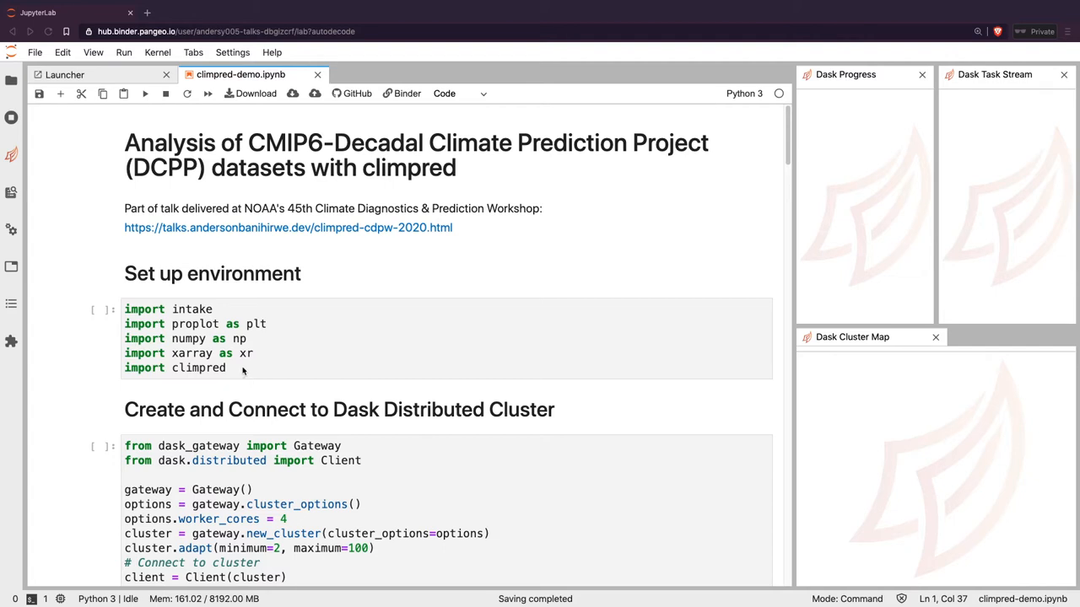
# Run the imports cell and the Dask Gateway cluster cell, creating a 2-worker, 8-core cluster
pyautogui.click(236, 368)
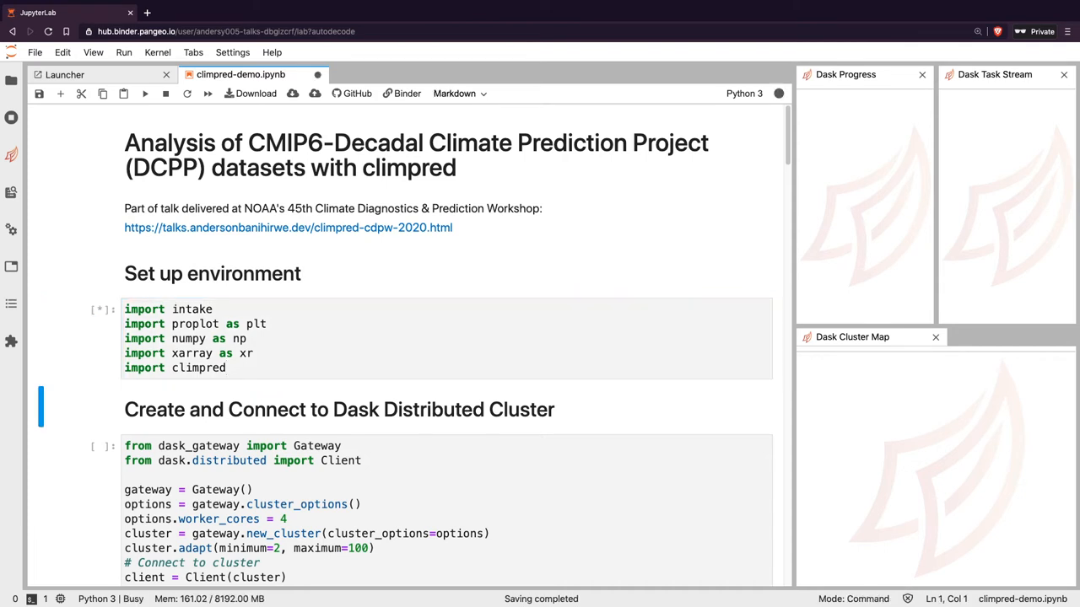
pyautogui.scroll(-3)
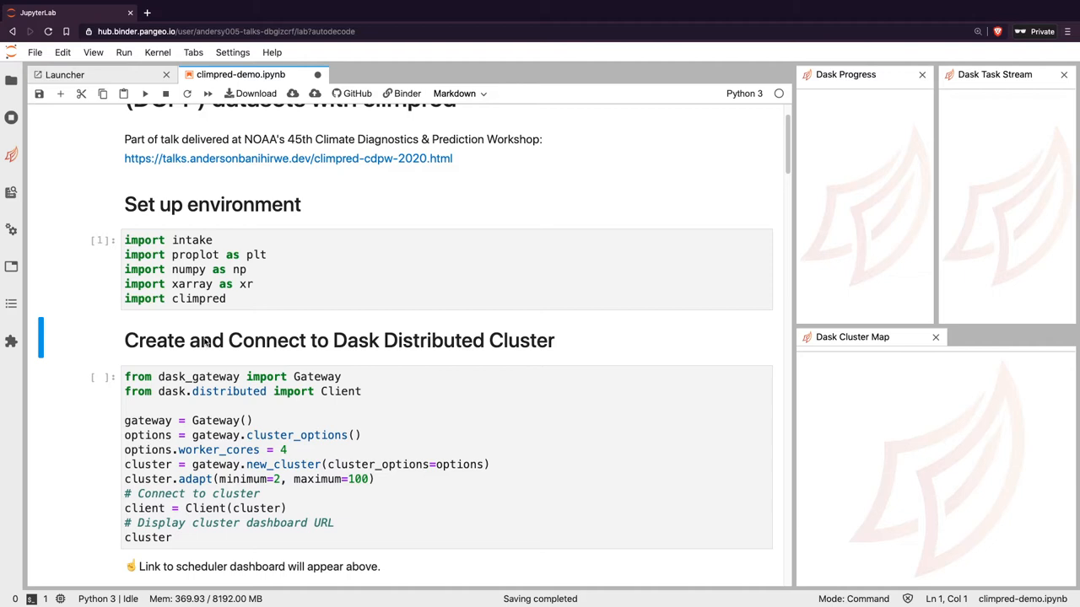
pyautogui.moveTo(217, 309)
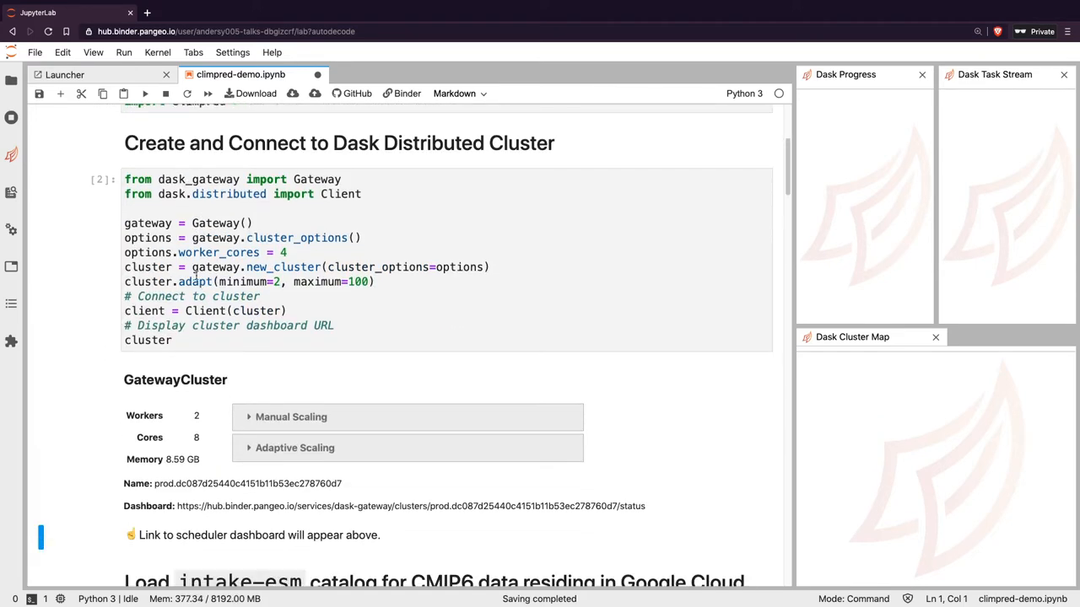
pyautogui.scroll(-3)
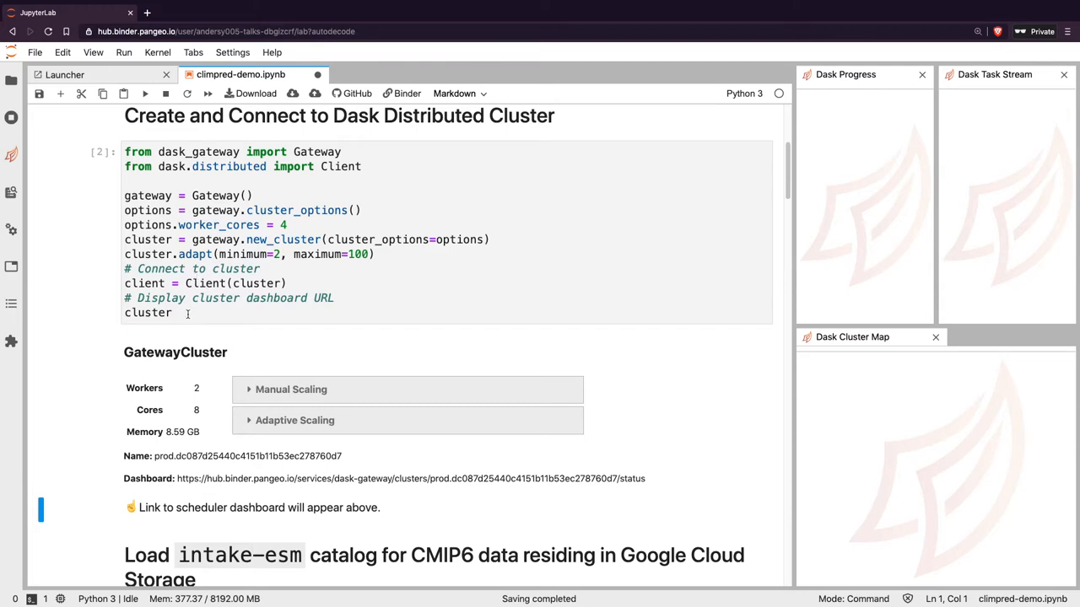
pyautogui.scroll(-3)
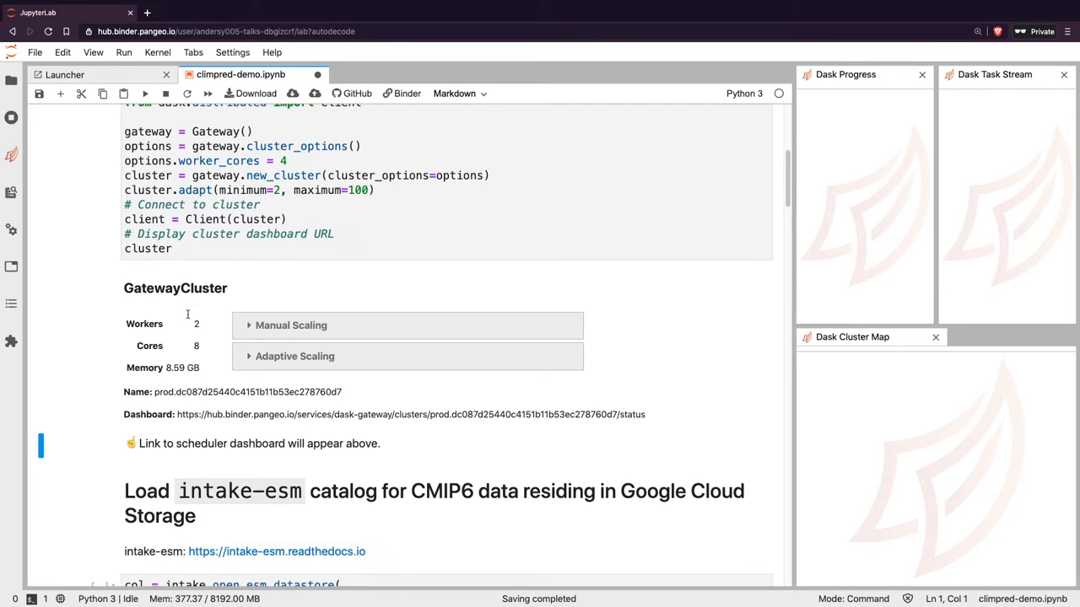
# Load the pangeo-cmip6 intake-esm catalog (4923 datasets) and show its first five table rows
pyautogui.scroll(-3)
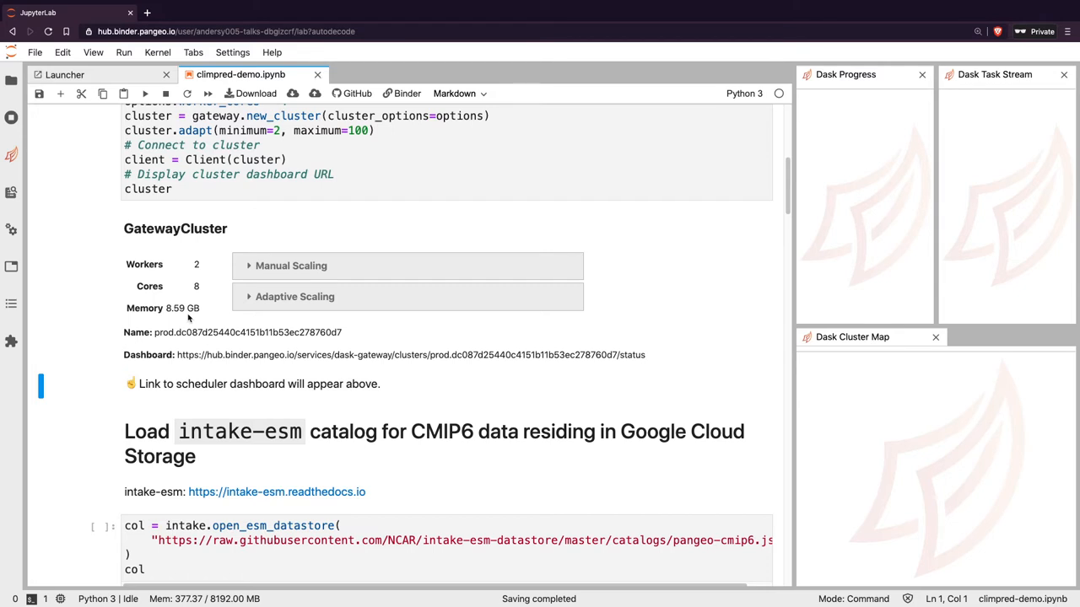
pyautogui.moveTo(256, 380)
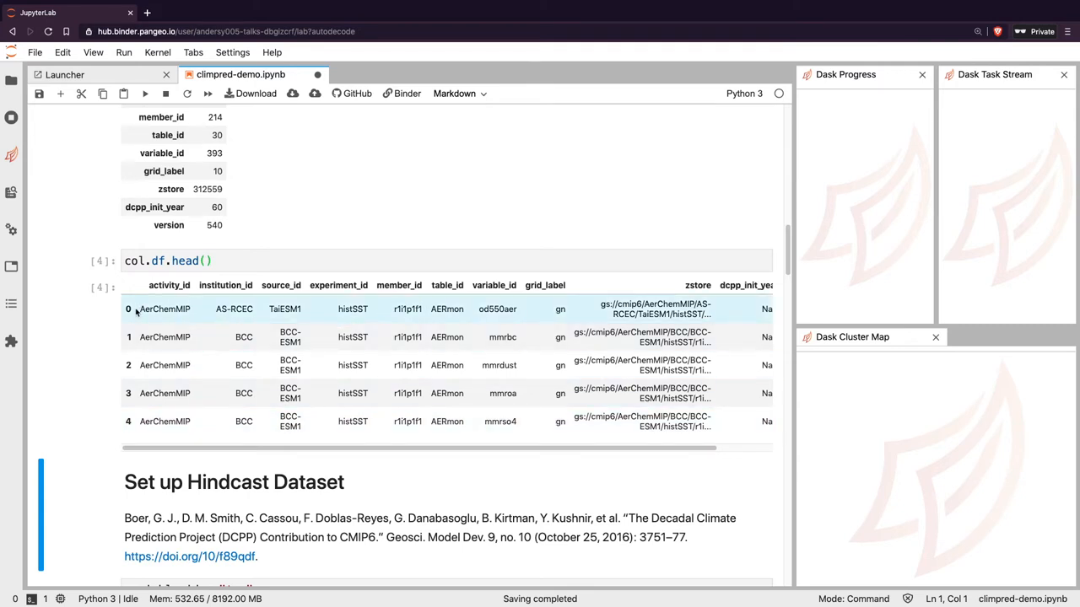
pyautogui.moveTo(314, 284)
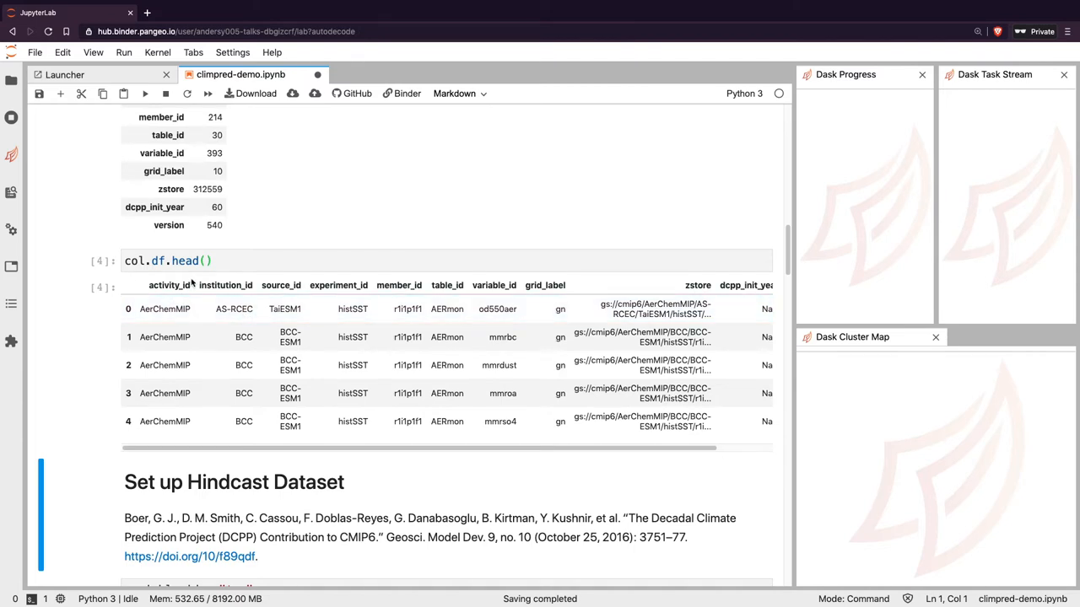
pyautogui.moveTo(341, 293)
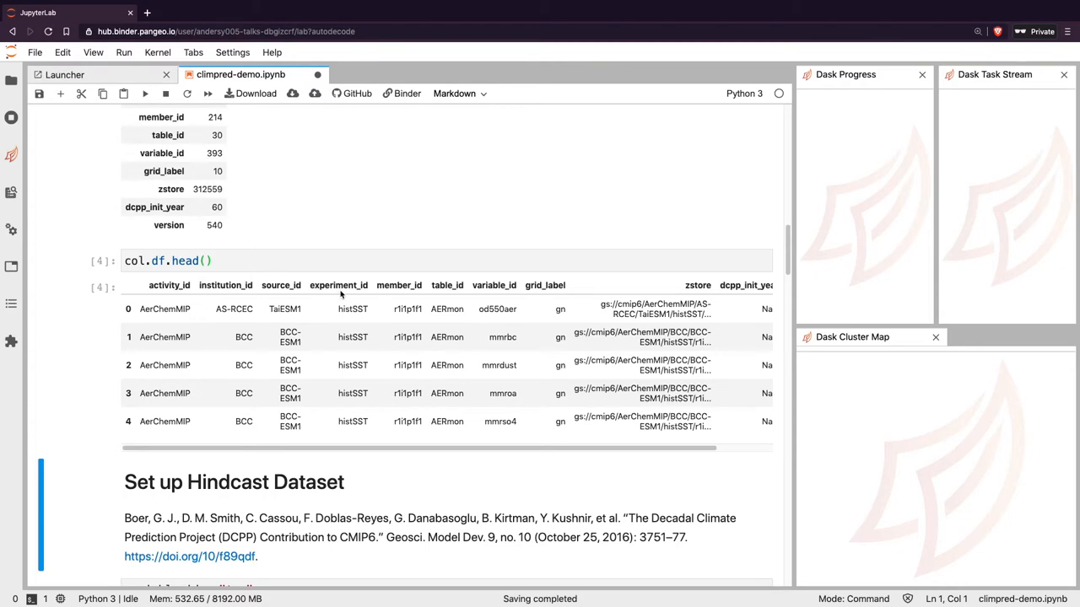
pyautogui.scroll(-3)
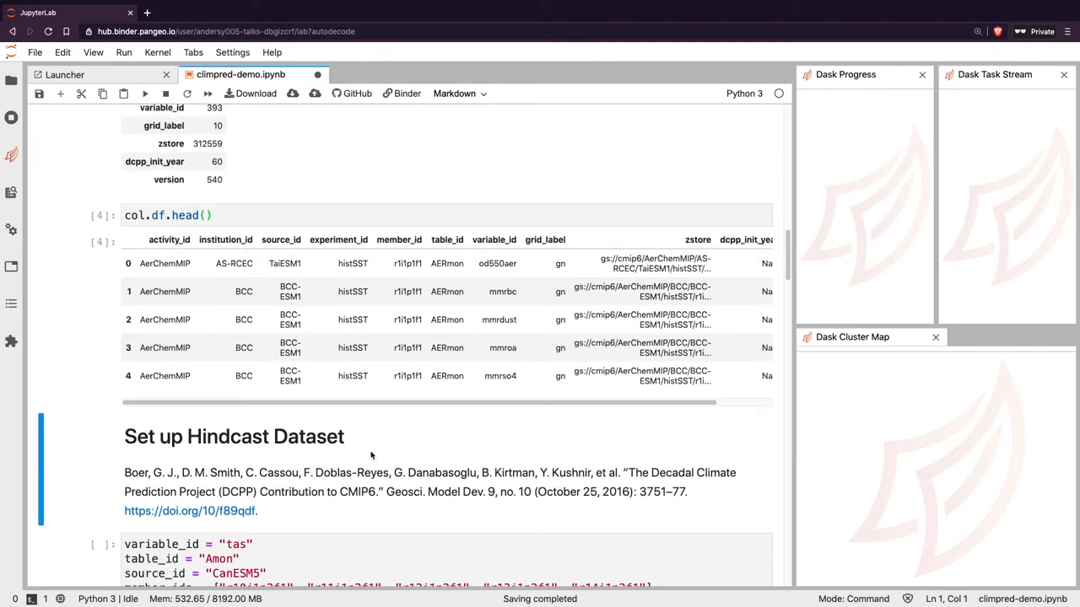
pyautogui.scroll(3)
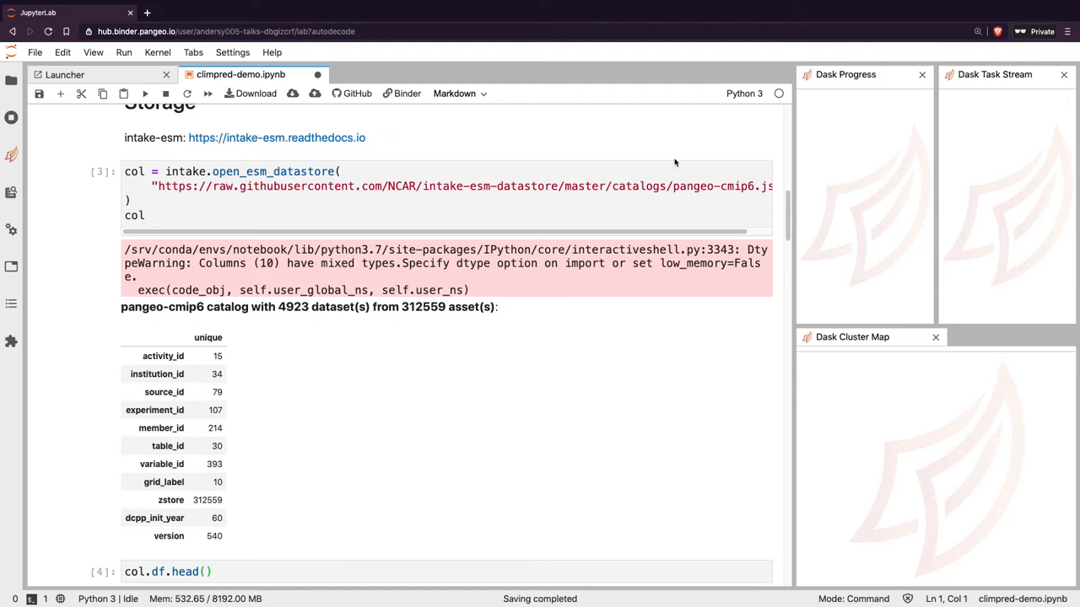
pyautogui.scroll(-3)
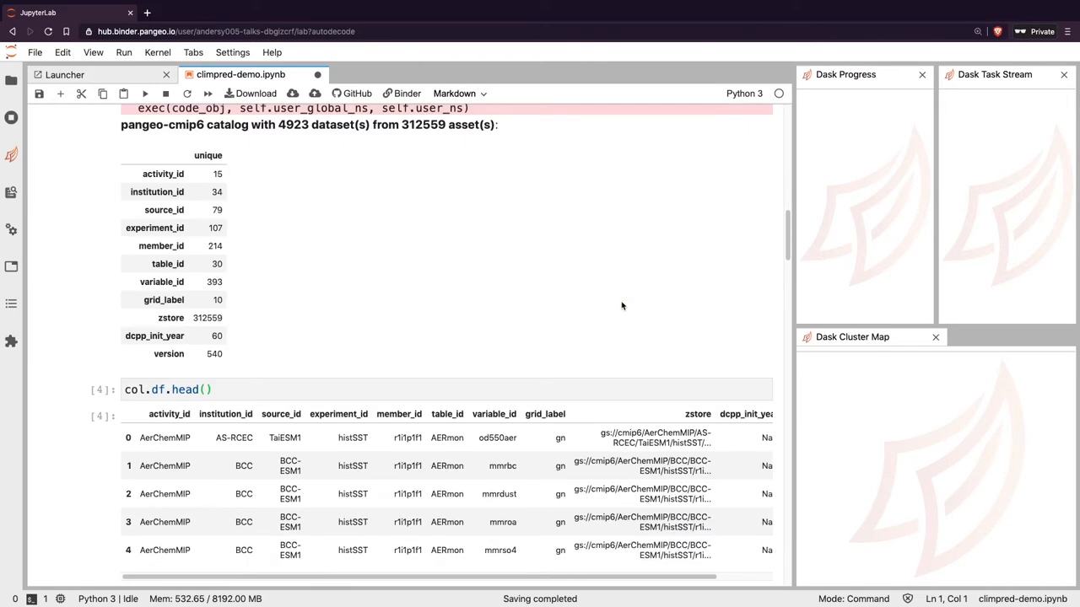
pyautogui.scroll(-3)
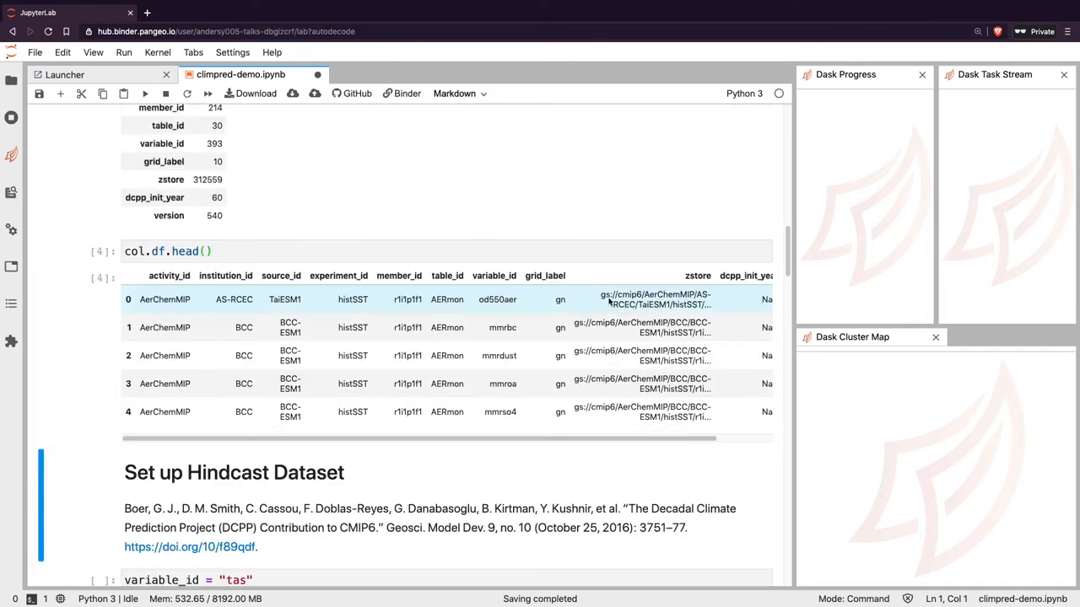
# Run the CanESM5 dcppA-hindcast catalog search and move into the preprocess/loading cell below
pyautogui.scroll(-3)
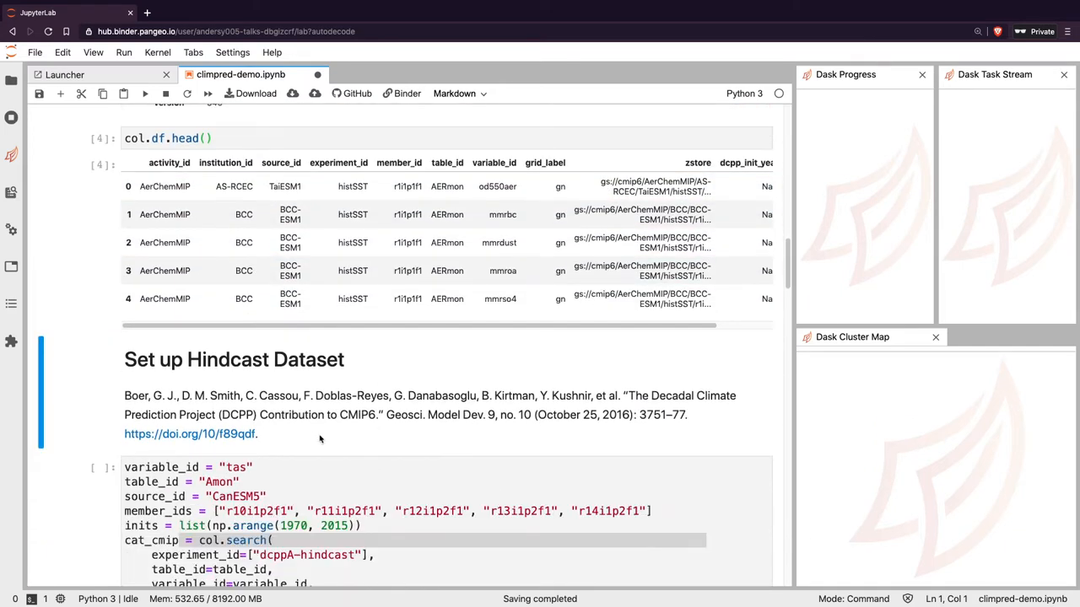
pyautogui.moveTo(310, 407)
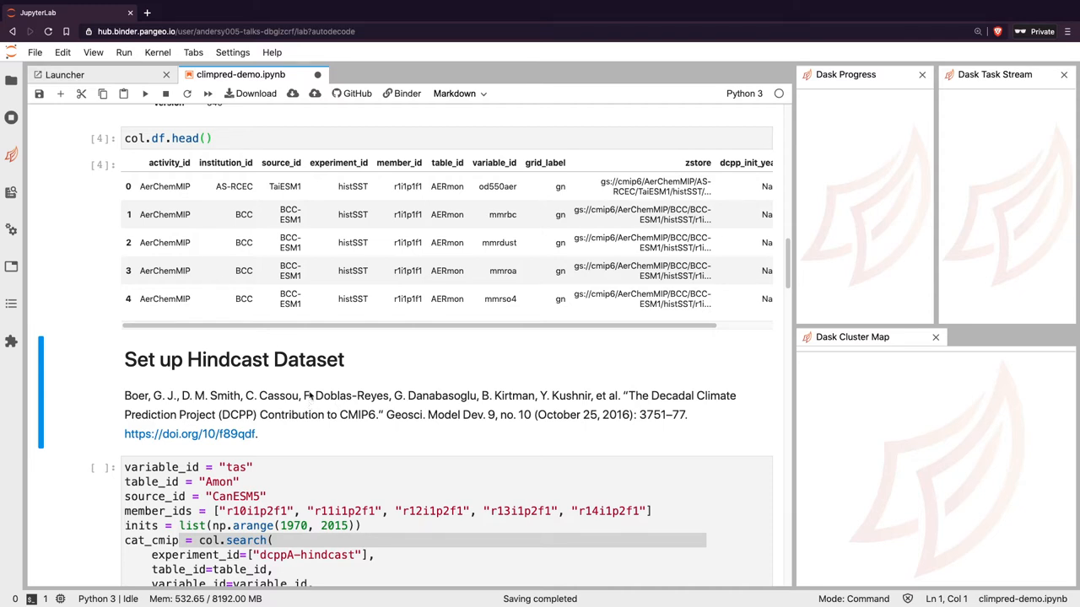
pyautogui.scroll(-3)
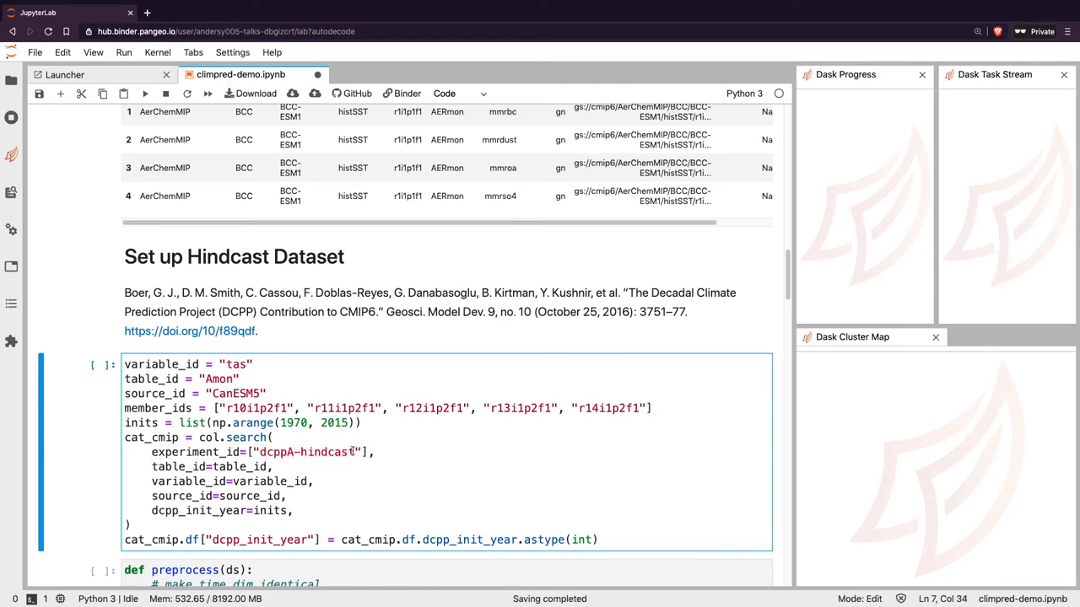
pyautogui.press('shift+enter')
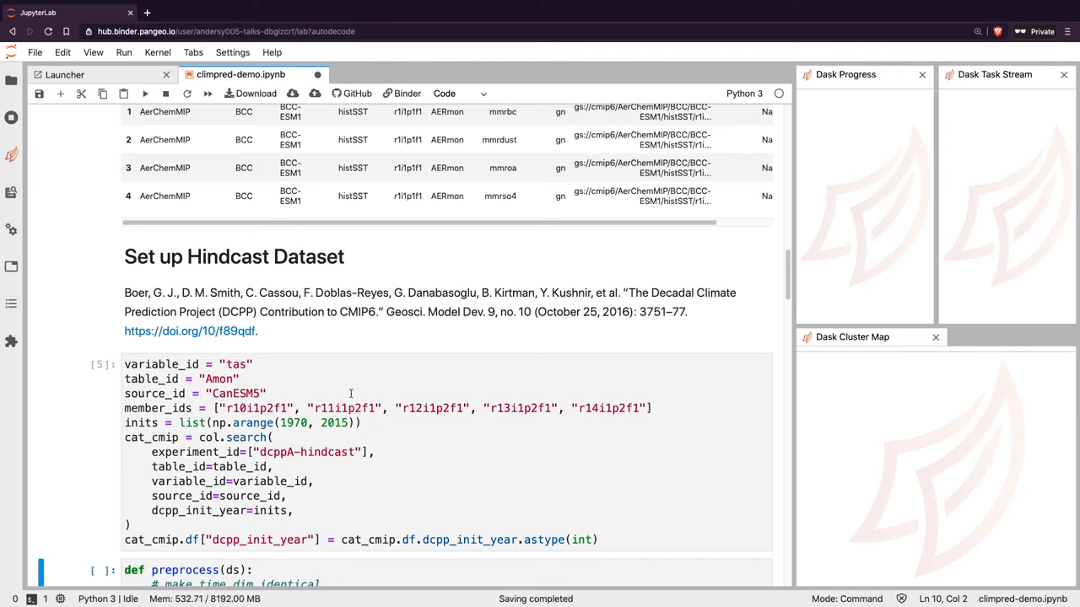
pyautogui.scroll(-3)
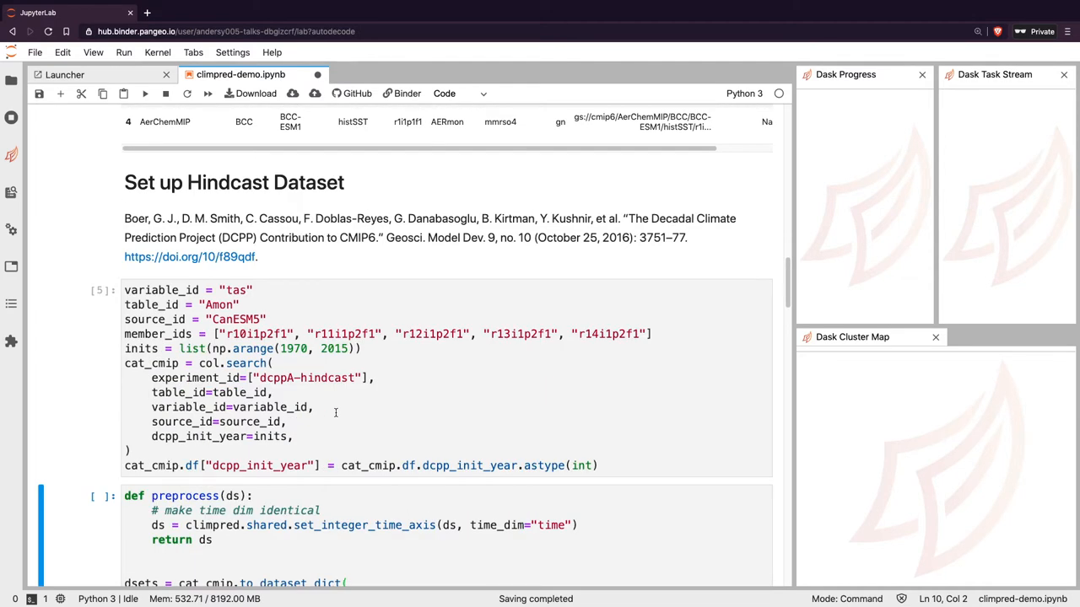
pyautogui.scroll(-3)
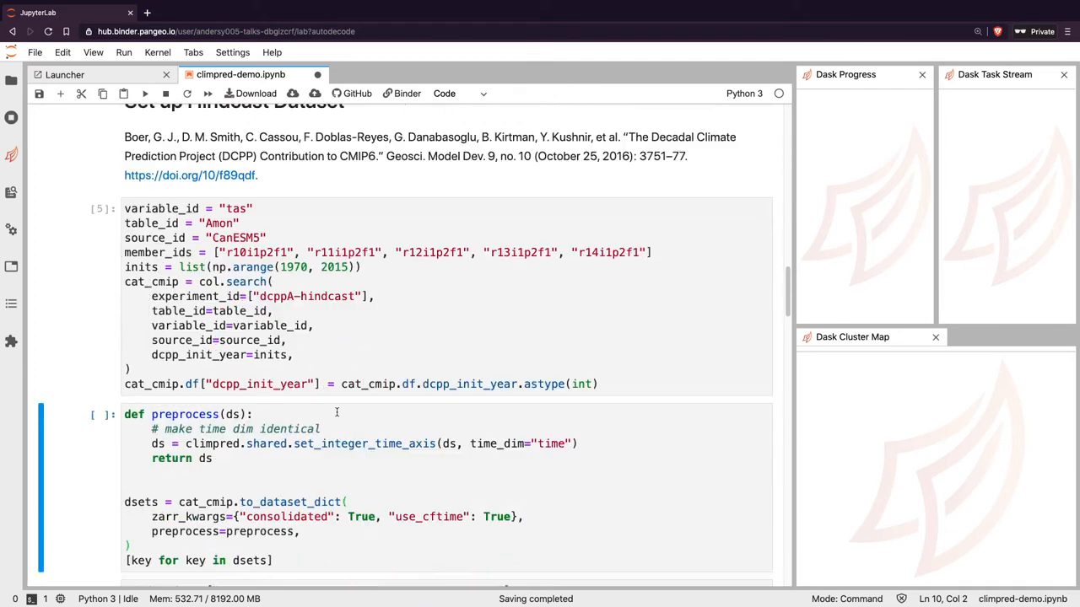
pyautogui.click(213, 459)
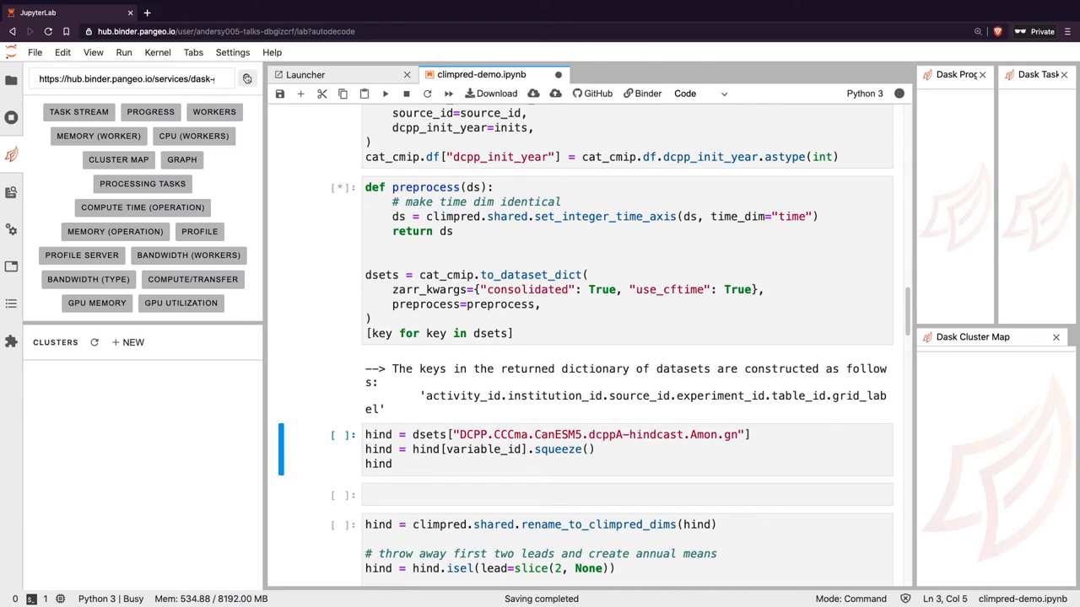
pyautogui.moveTo(78, 172)
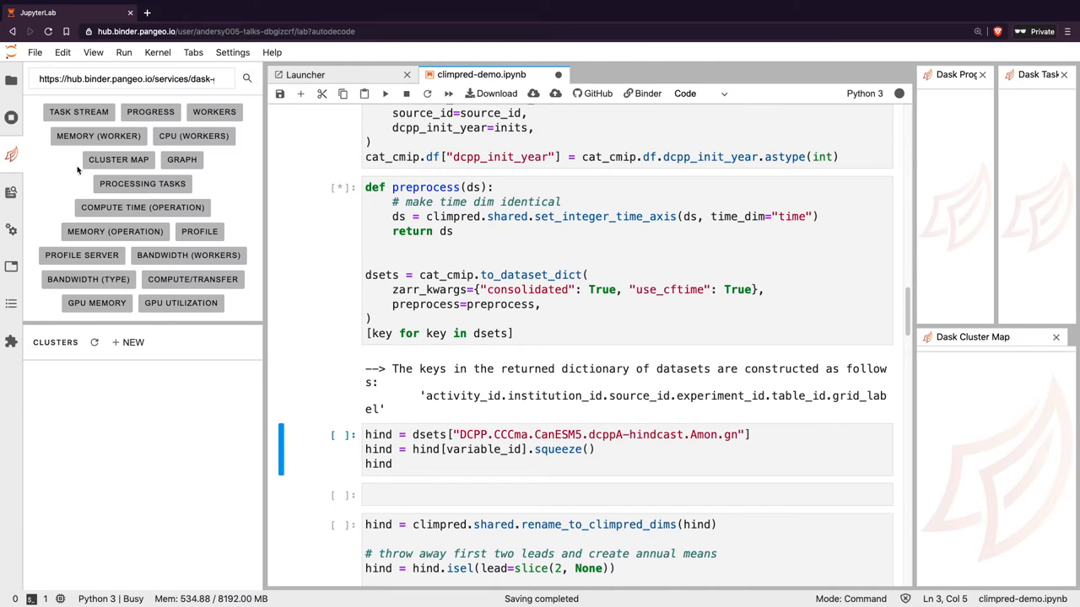
pyautogui.moveTo(10, 172)
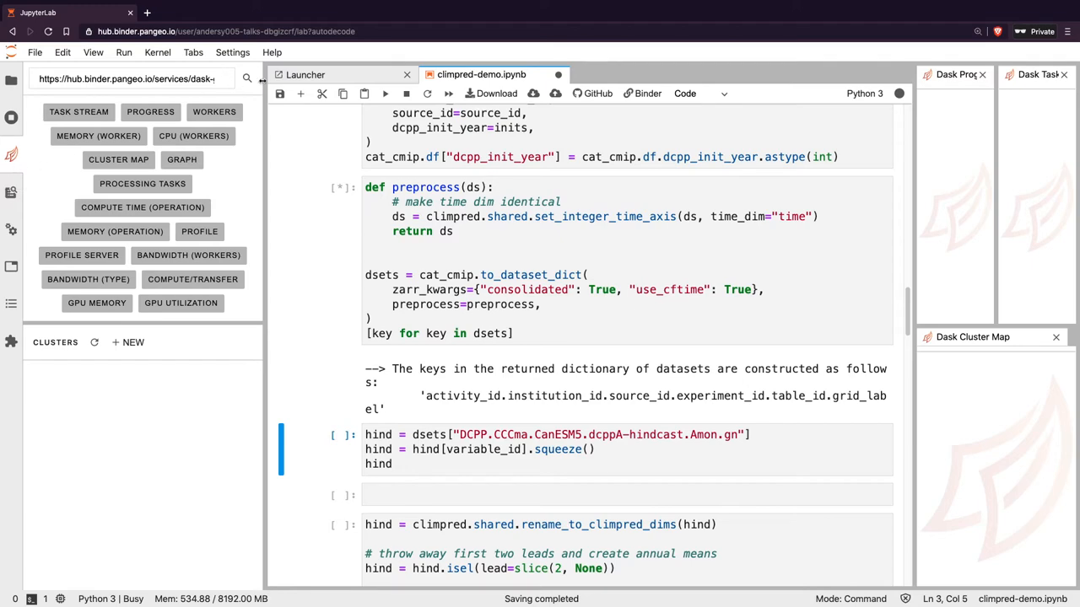
pyautogui.moveTo(10, 155)
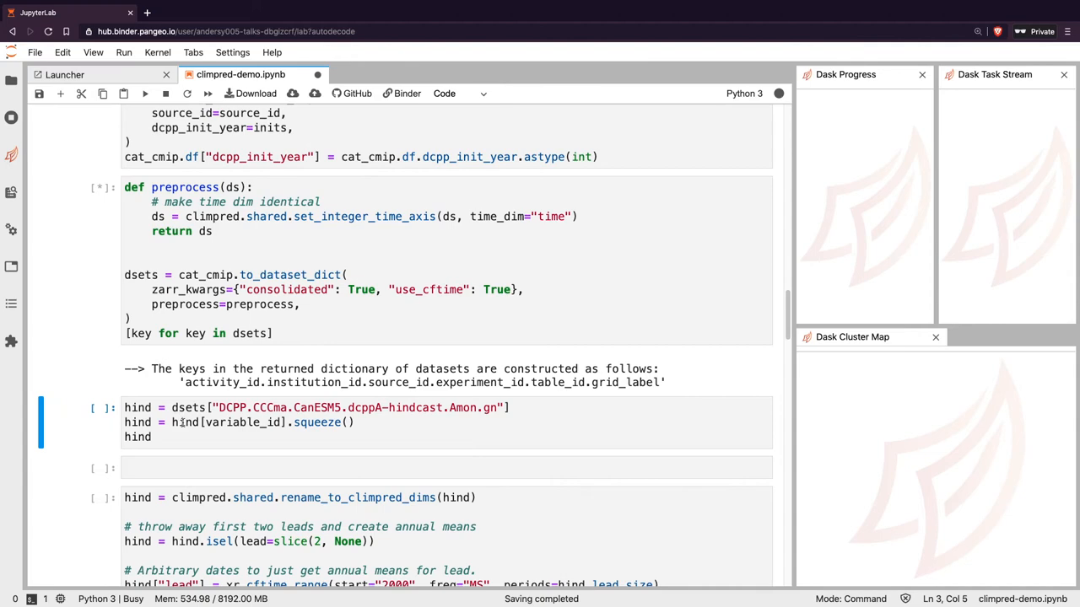
# Load the dataset dictionary, returning key DCPP.CCCma.CanESM5.dcppA-hindcast.Amon.gn
pyautogui.click(165, 437)
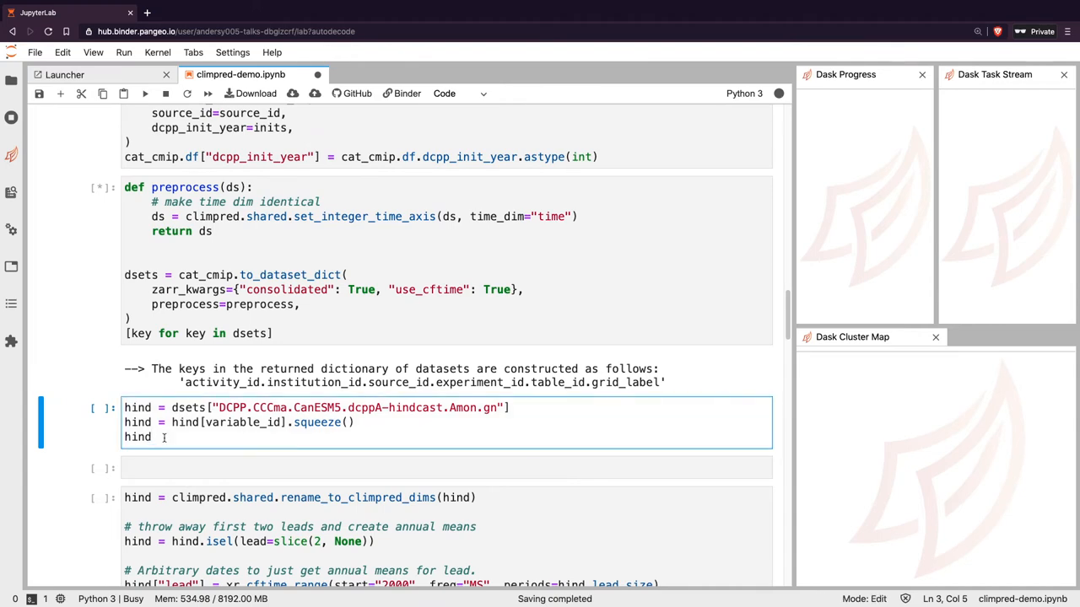
pyautogui.press('shift+enter')
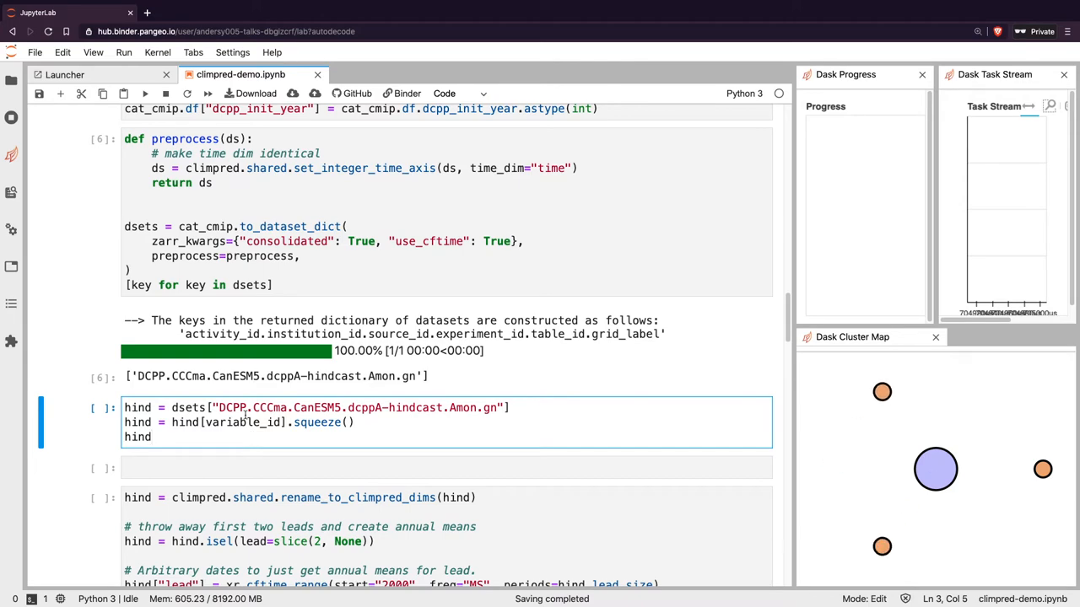
# Show the hindcast tas DataArray (20 members, 45 inits, 10 leads) and scroll to the hind_ym.compute() cell
pyautogui.press('shift+enter')
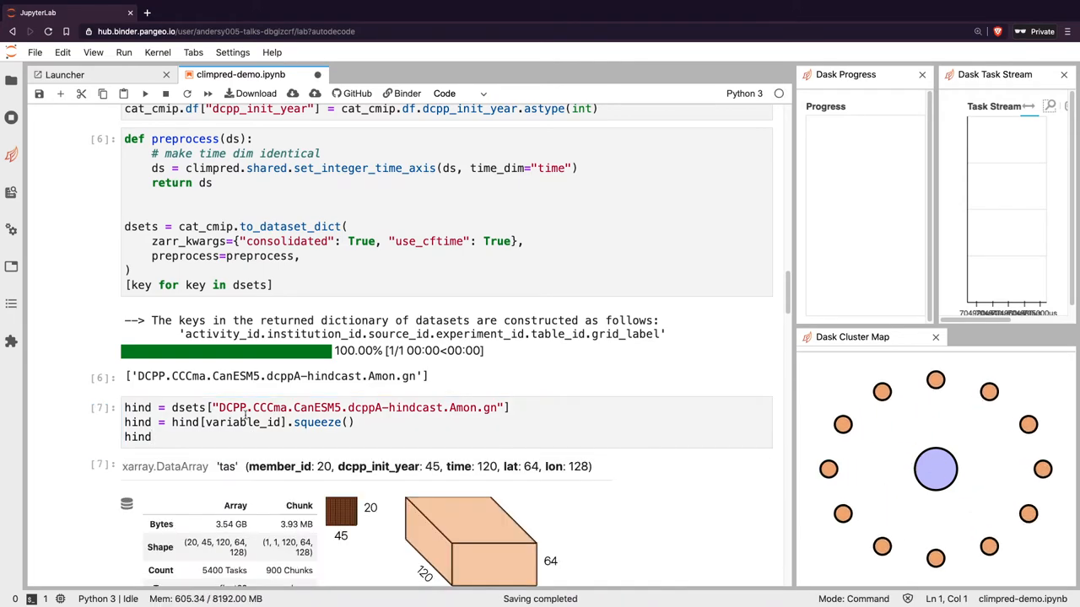
pyautogui.scroll(-3)
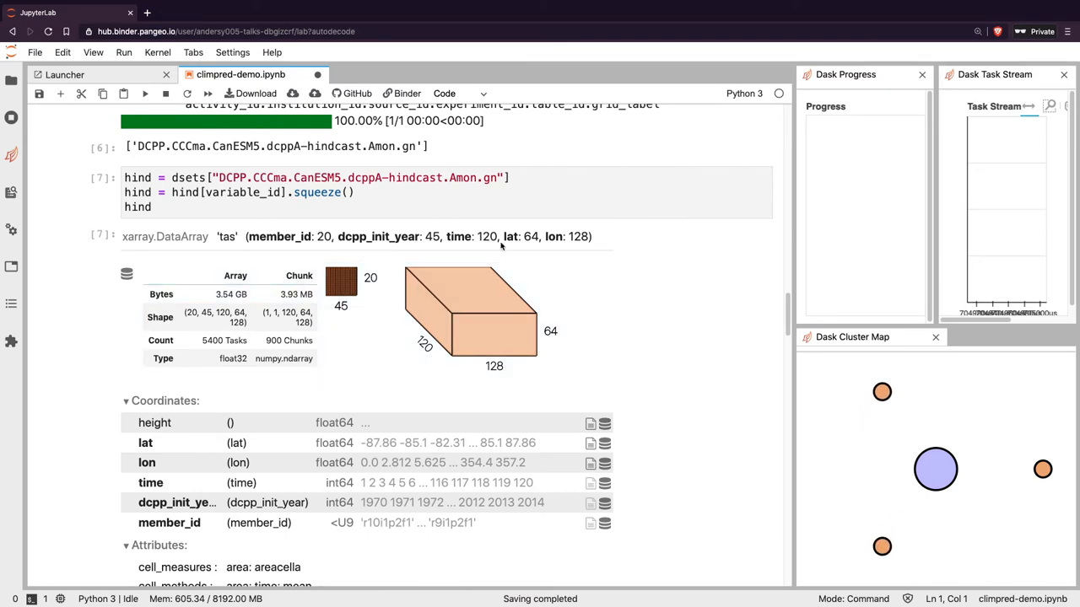
pyautogui.scroll(-3)
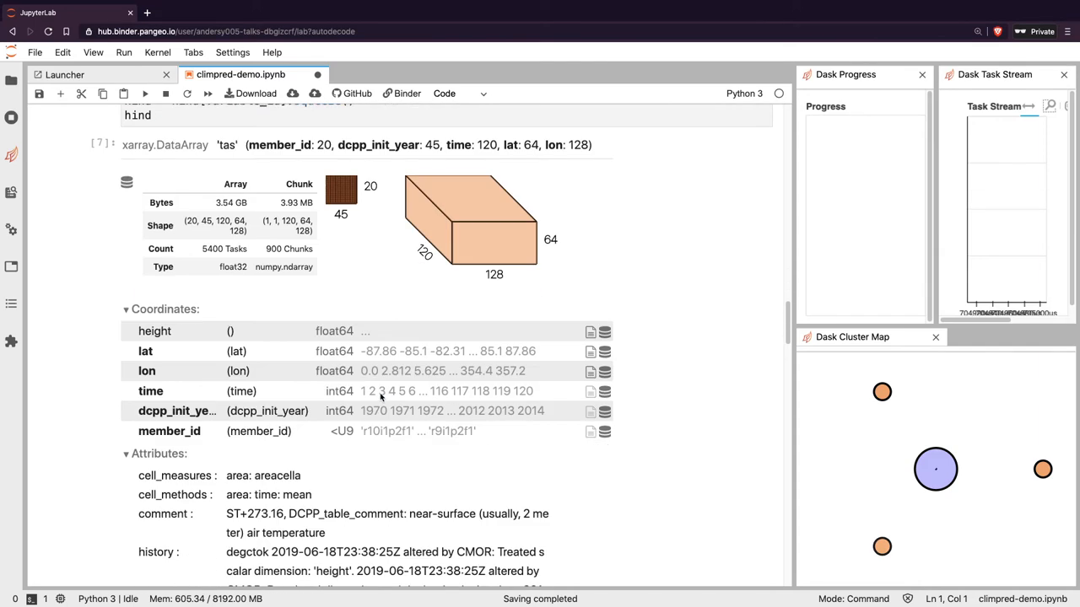
pyautogui.scroll(-3)
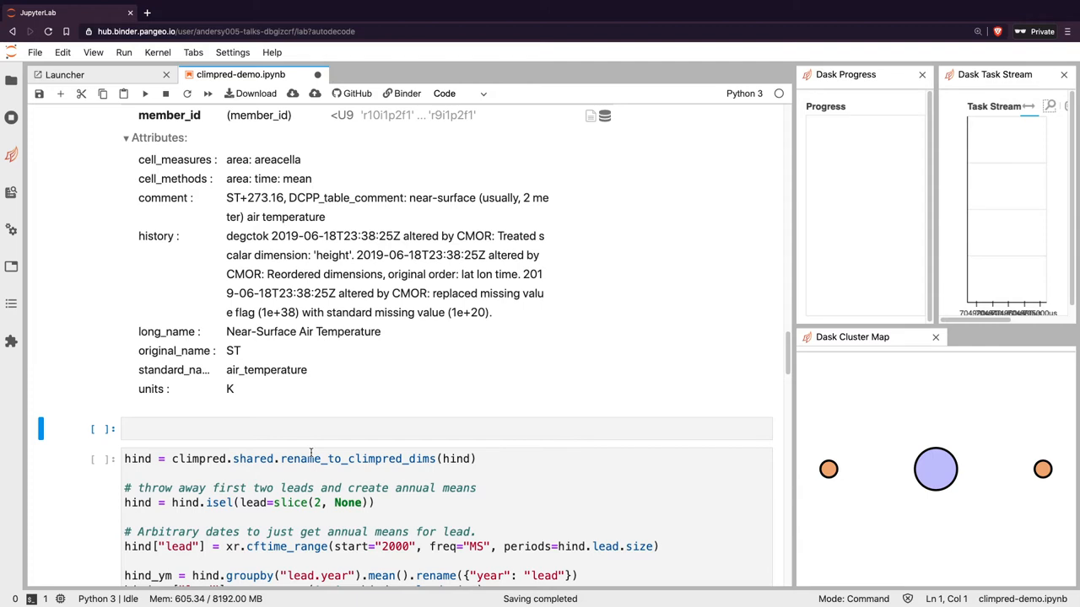
pyautogui.scroll(-3)
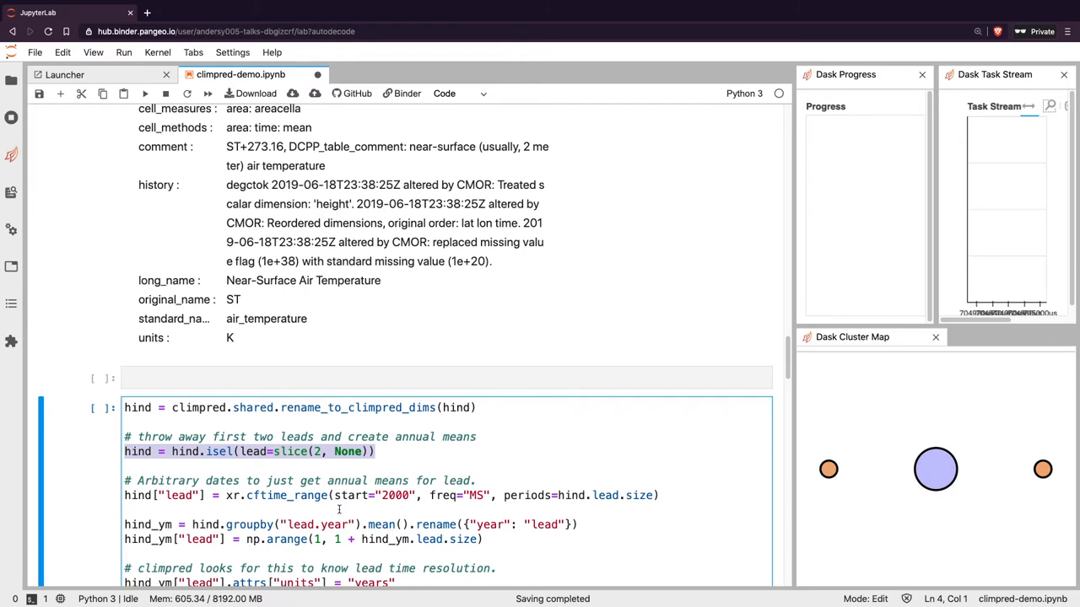
pyautogui.scroll(-3)
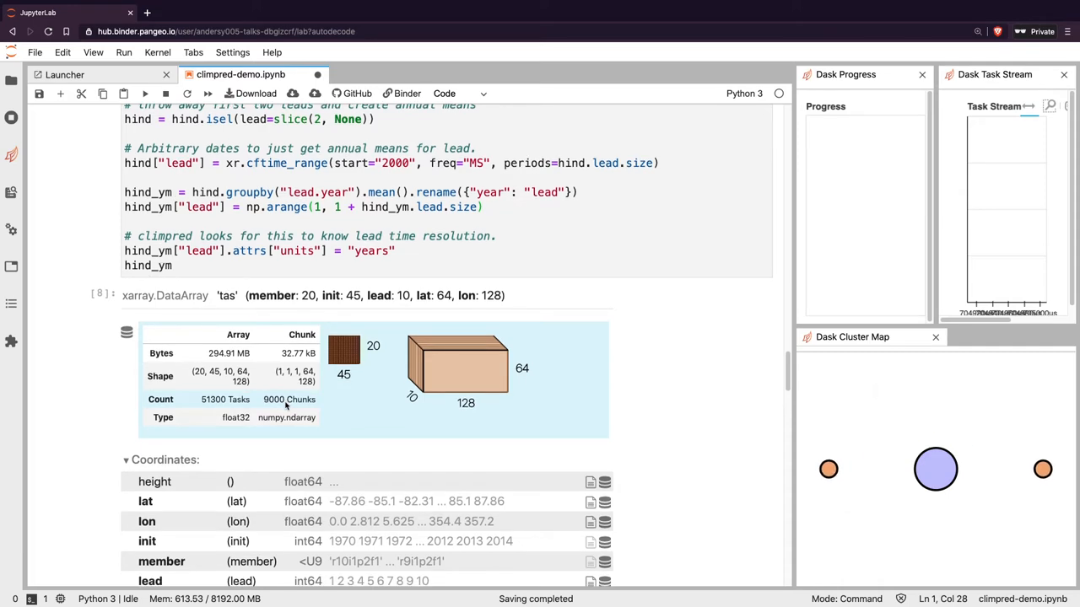
pyautogui.scroll(-3)
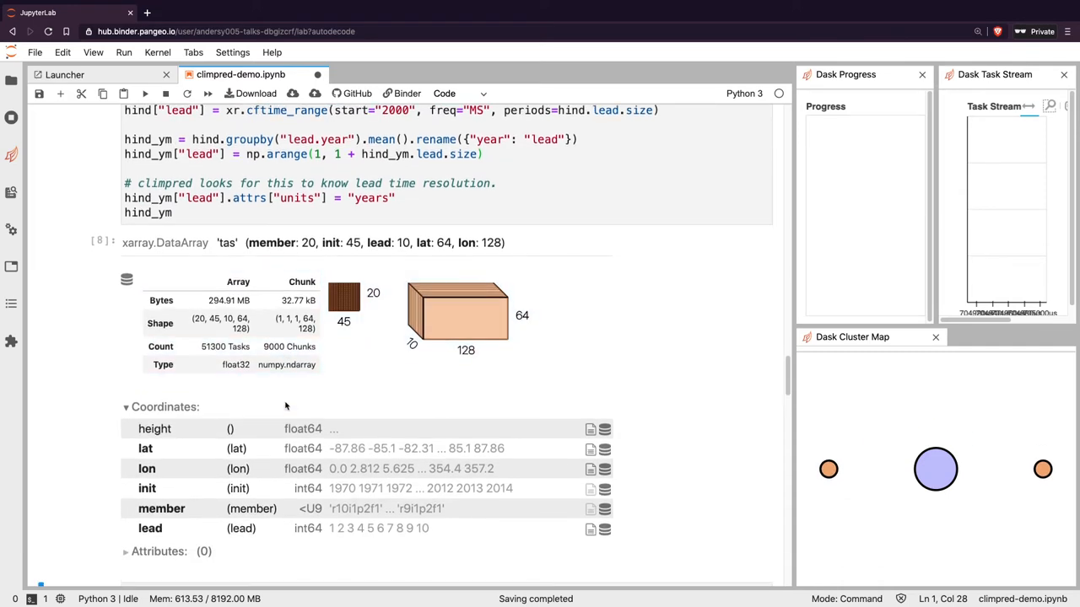
pyautogui.scroll(-3)
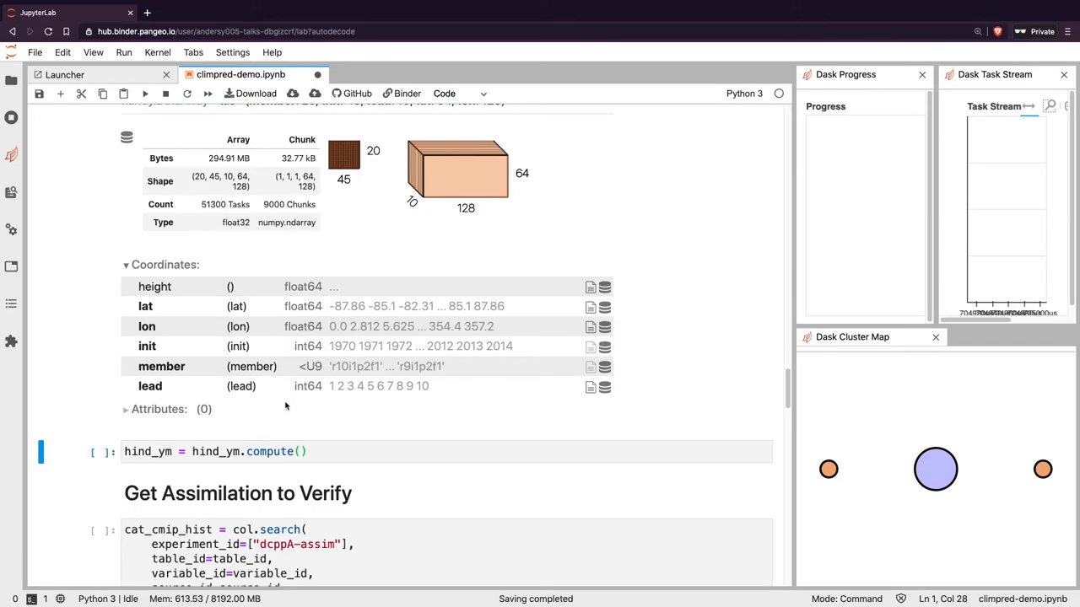
pyautogui.scroll(3)
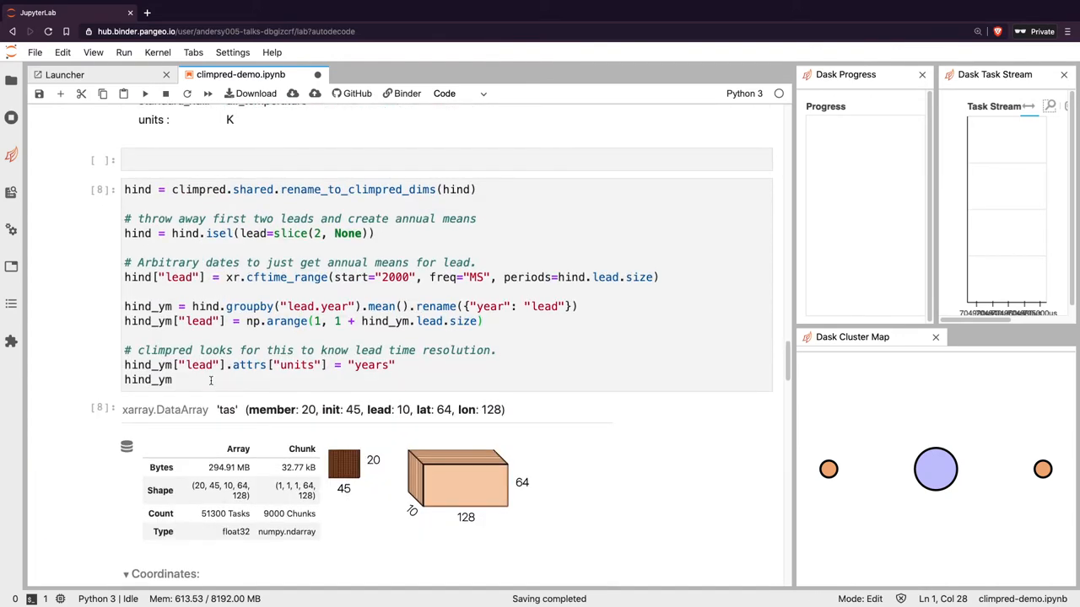
pyautogui.scroll(-3)
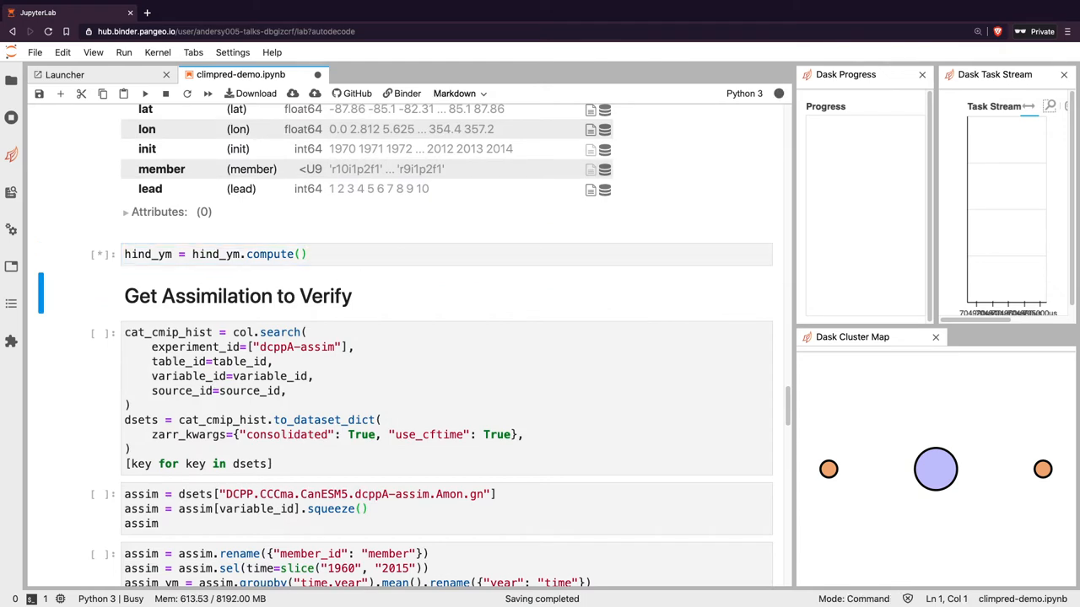
# Load the CanESM5 dcppA-assim air temperature data and review the assim rename/resample cell
pyautogui.scroll(-3)
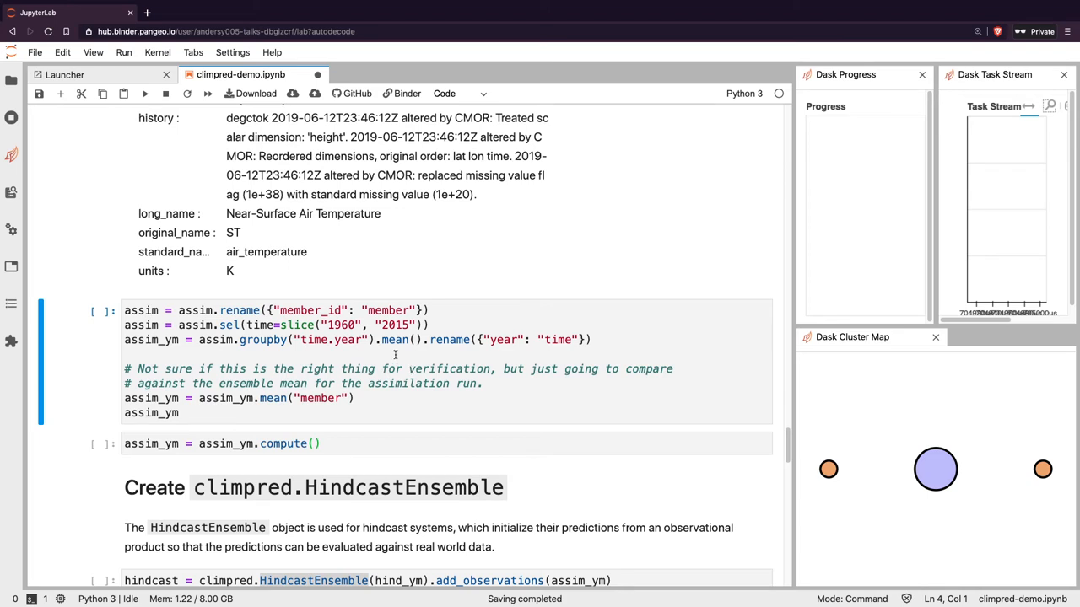
pyautogui.click(300, 413)
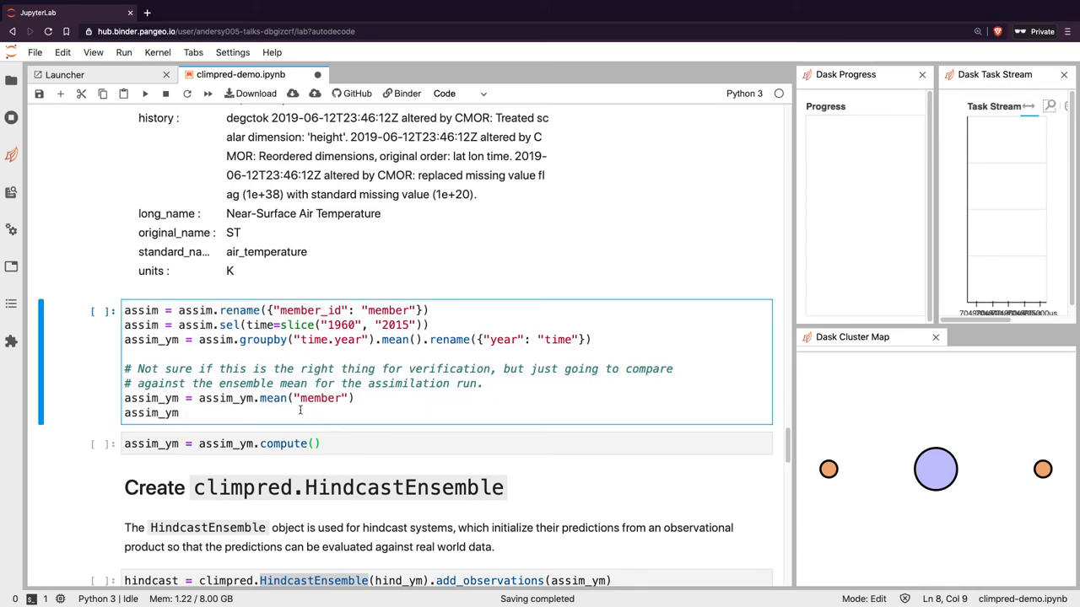
pyautogui.moveTo(358, 398)
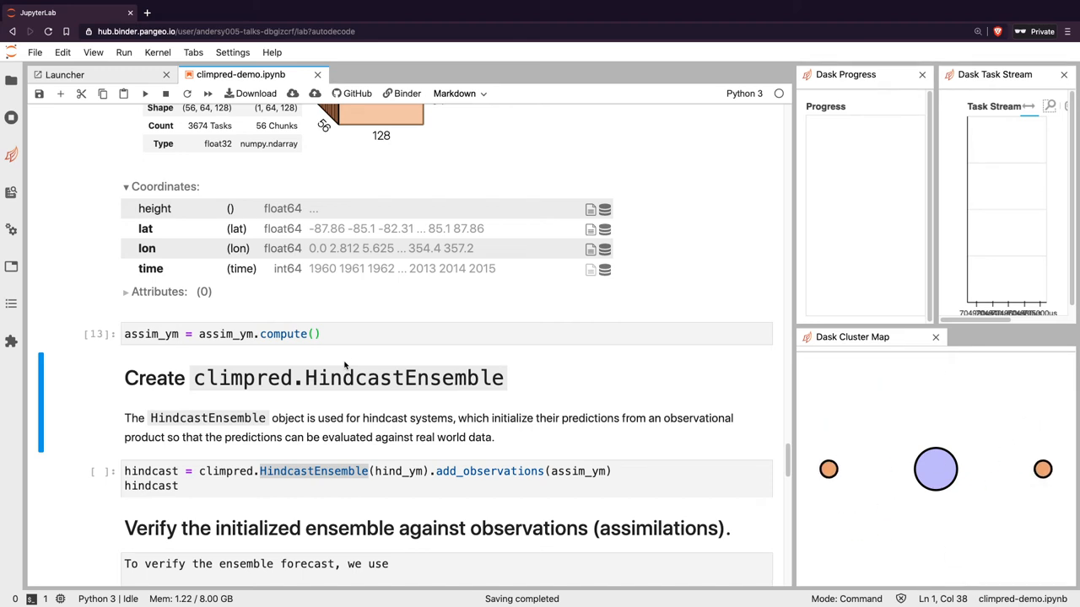
# Build the HindcastEnsemble pairing the 20-member hindcast with 56 years of observations, folding its coordinate and variable listings
pyautogui.scroll(-3)
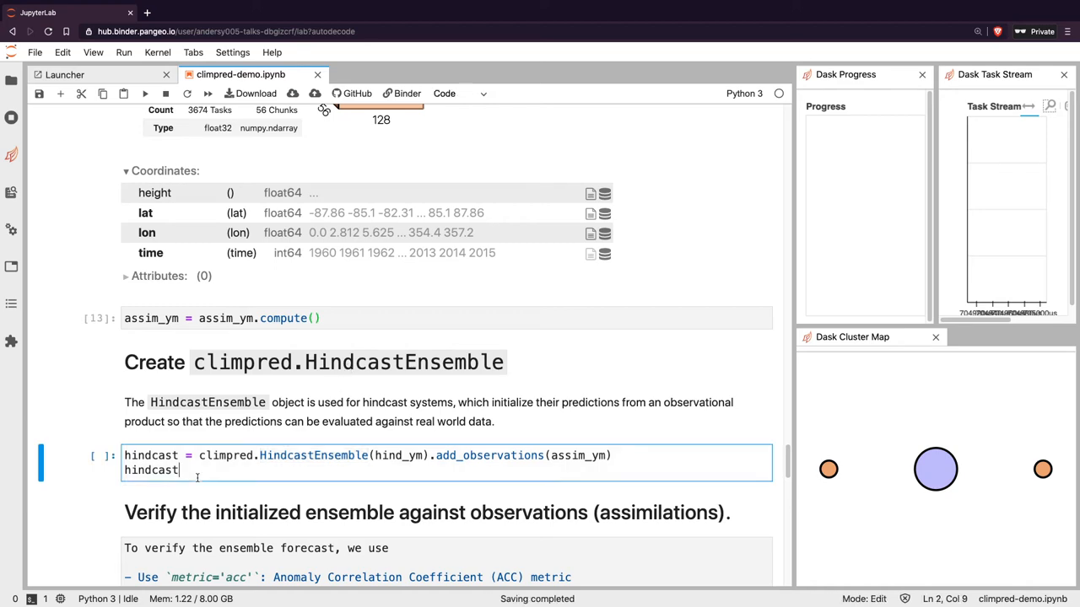
pyautogui.press('shift+enter')
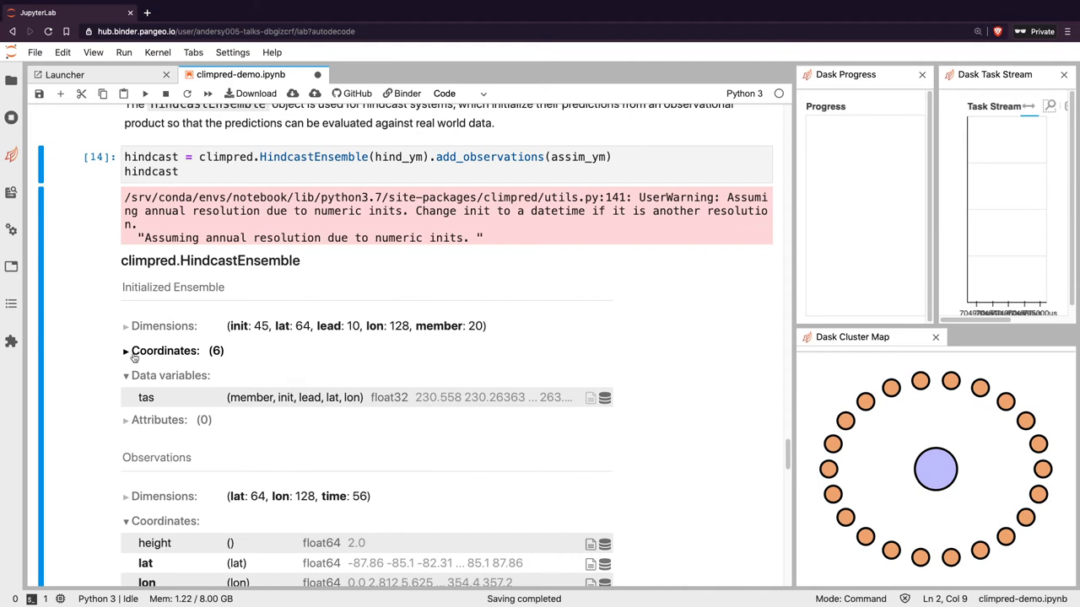
pyautogui.click(125, 375)
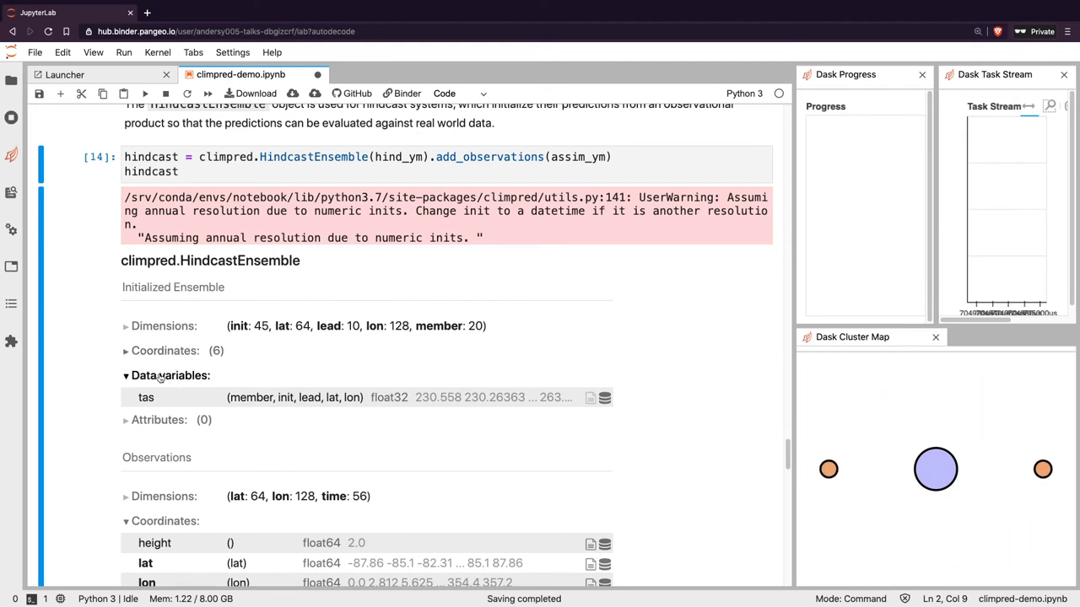
pyautogui.click(125, 375)
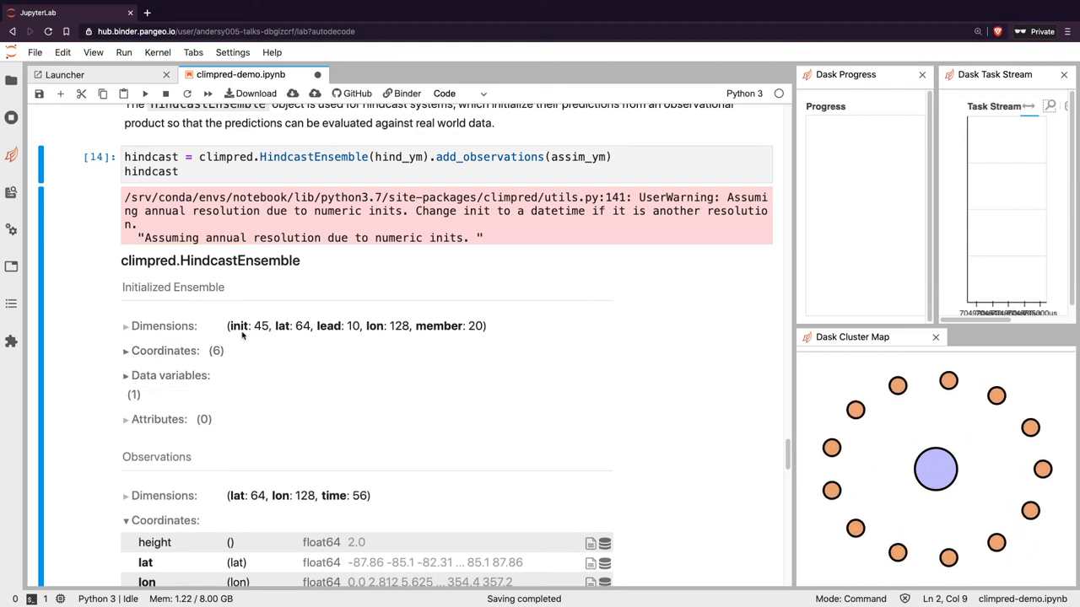
pyautogui.scroll(-3)
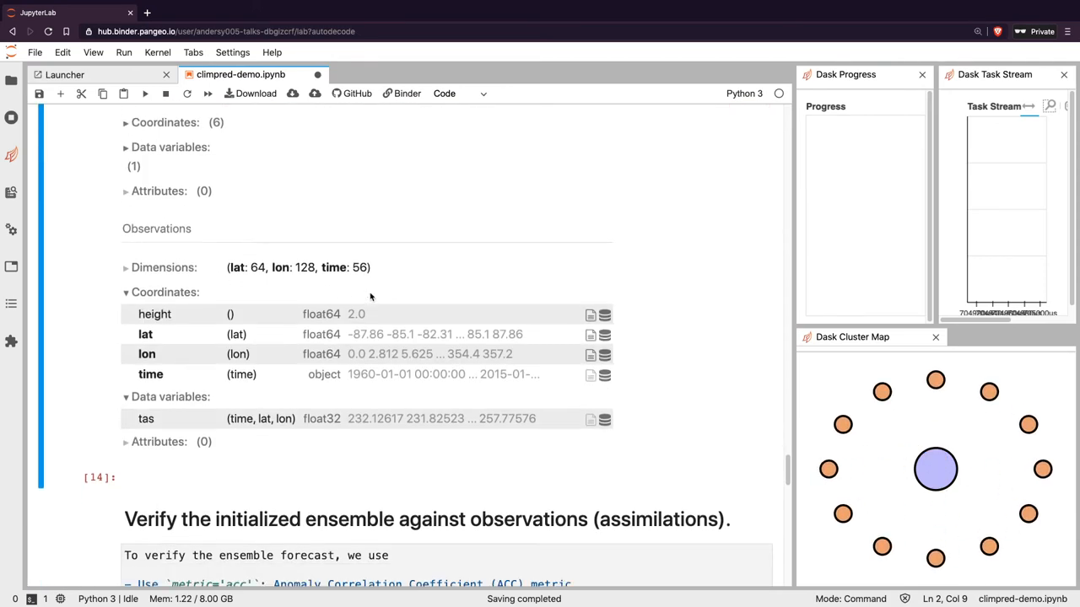
pyautogui.scroll(-3)
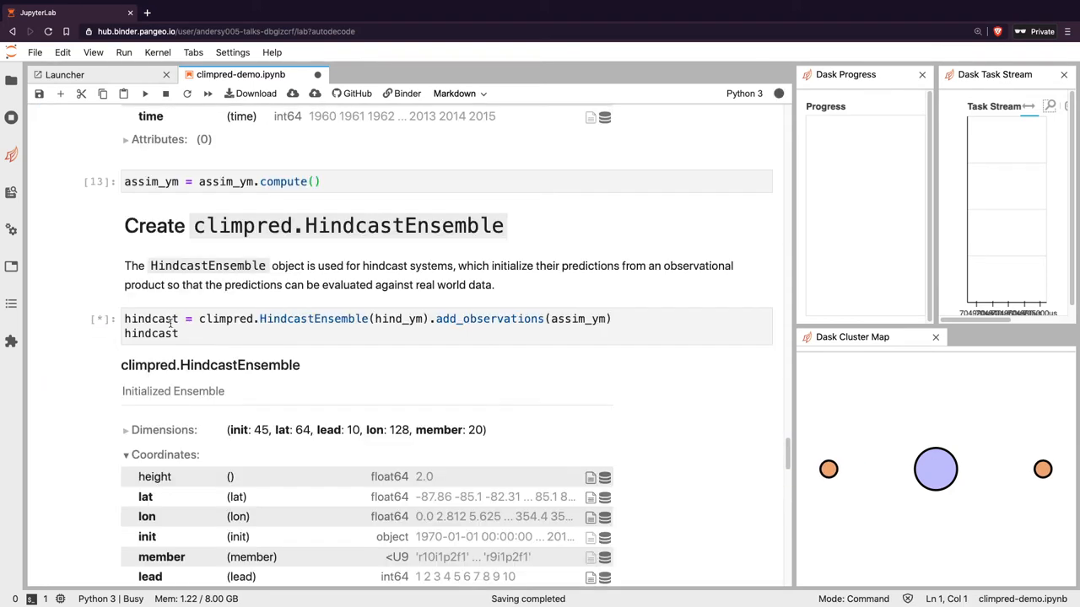
pyautogui.scroll(-3)
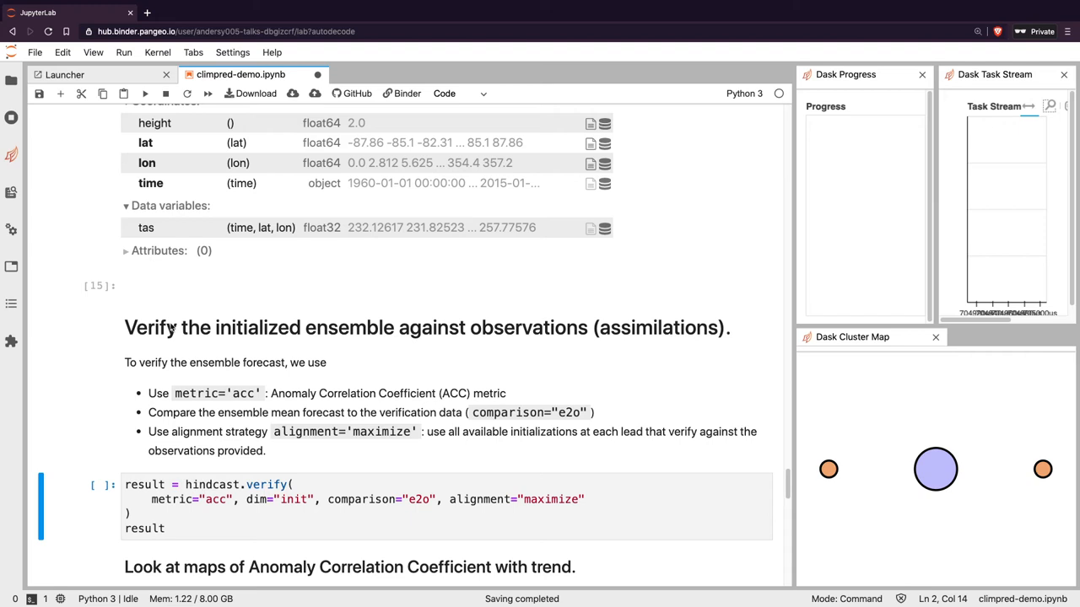
pyautogui.moveTo(166, 300)
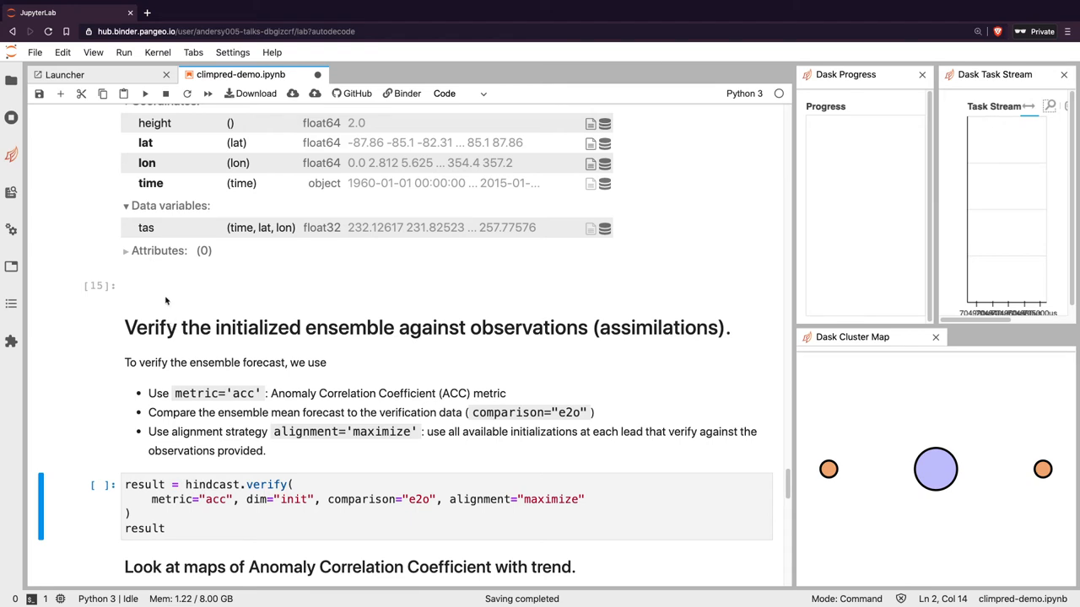
pyautogui.moveTo(560, 420)
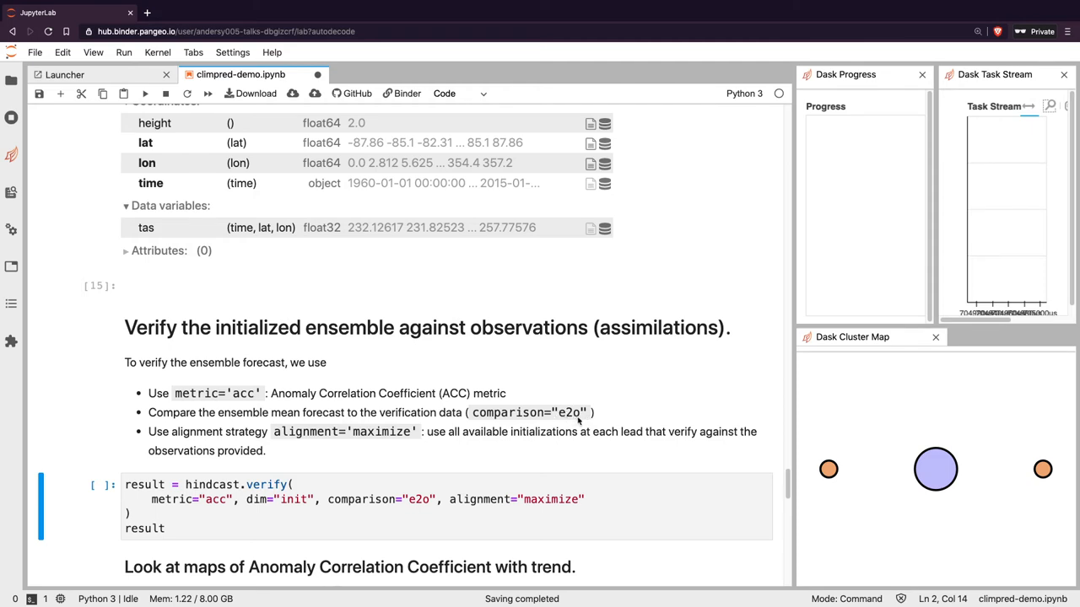
pyautogui.moveTo(285, 442)
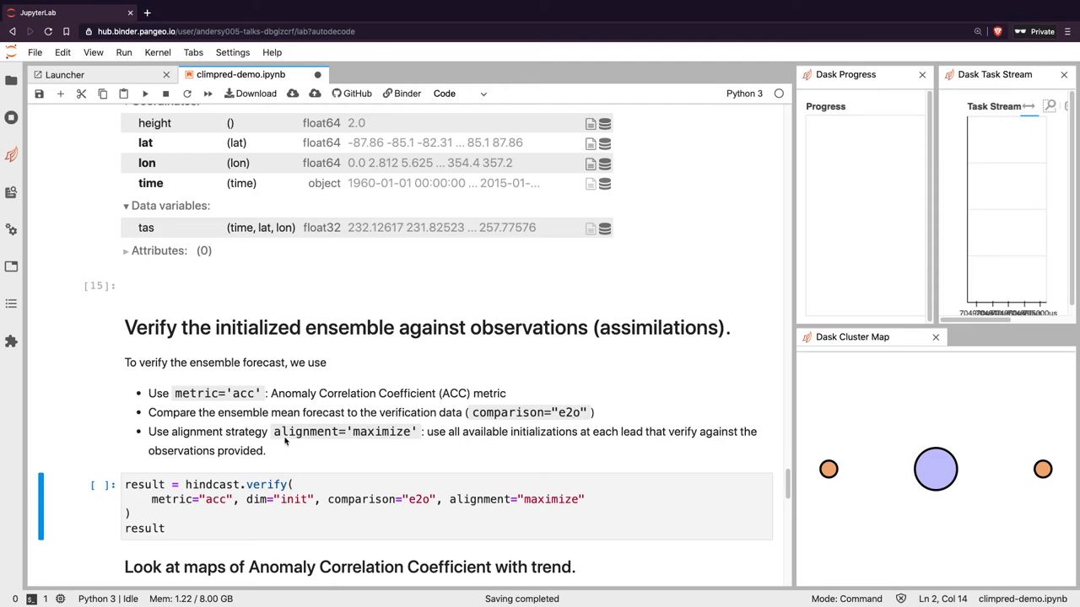
pyautogui.moveTo(337, 449)
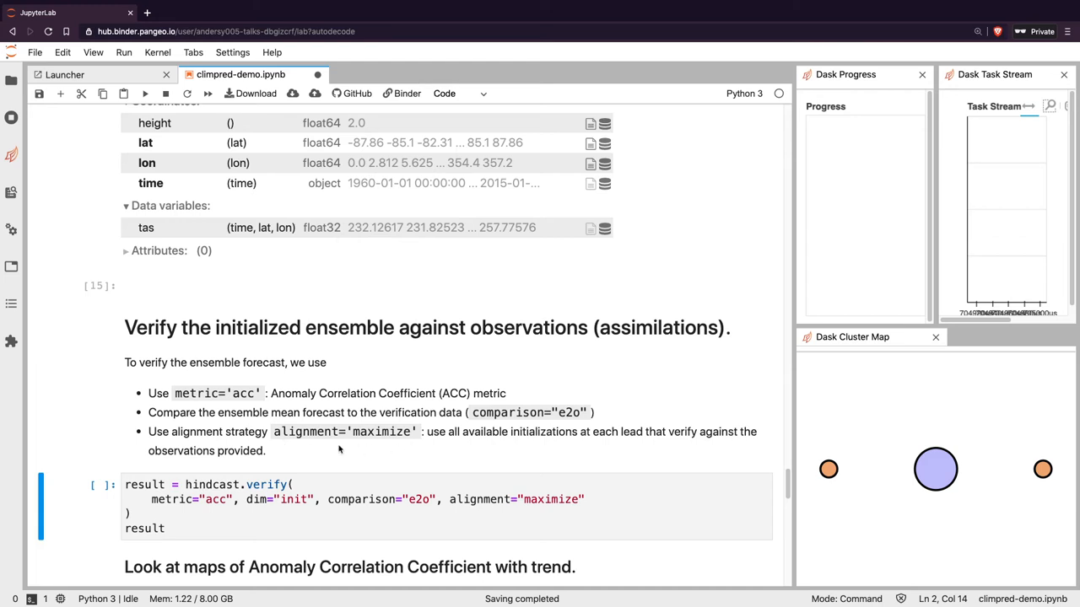
pyautogui.moveTo(253, 443)
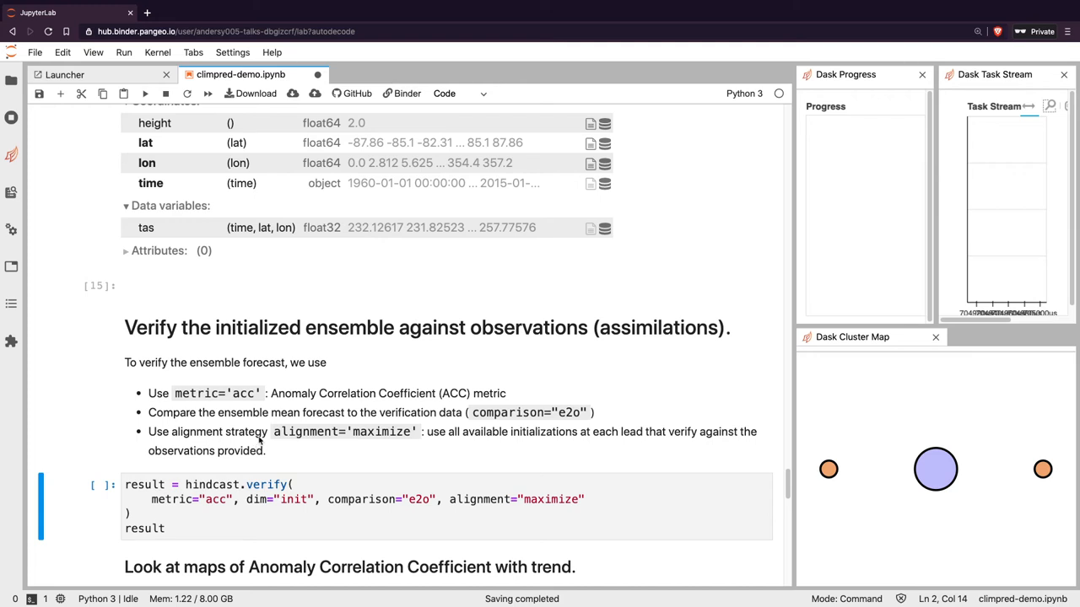
pyautogui.moveTo(237, 506)
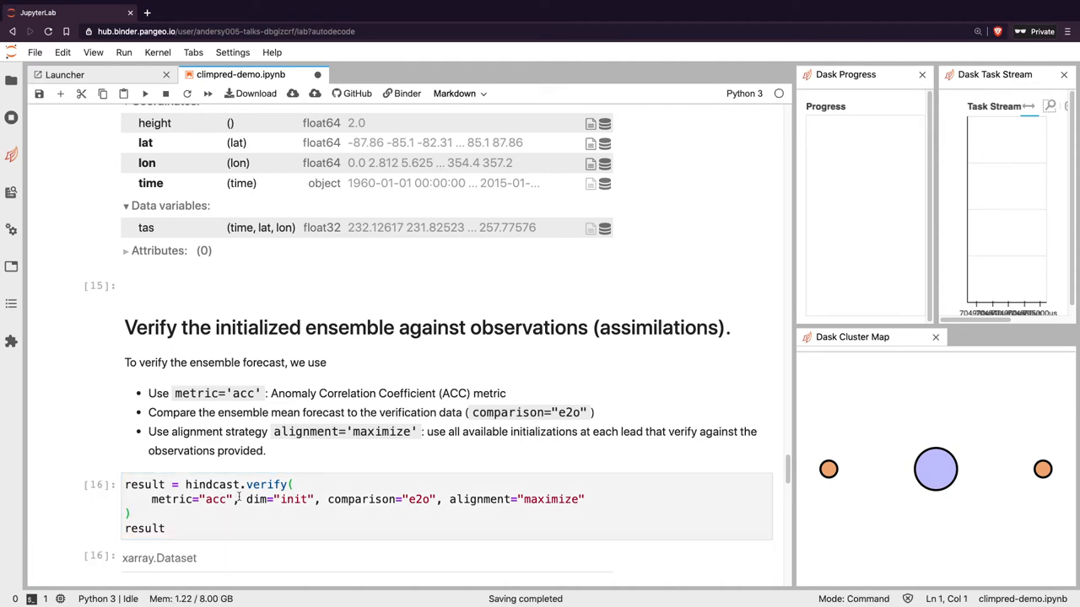
pyautogui.click(145, 95)
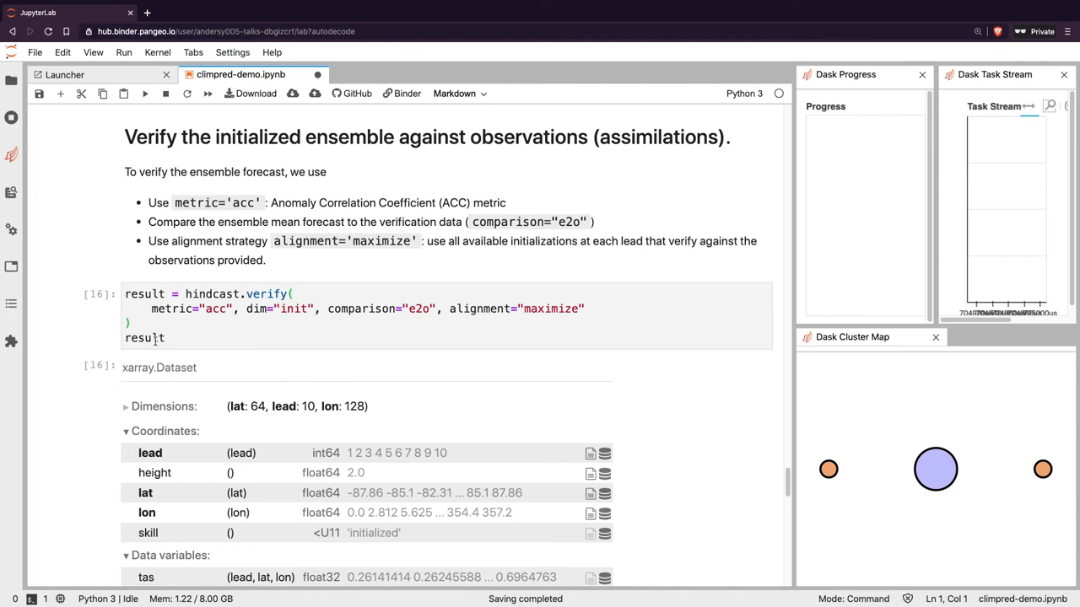
pyautogui.scroll(-3)
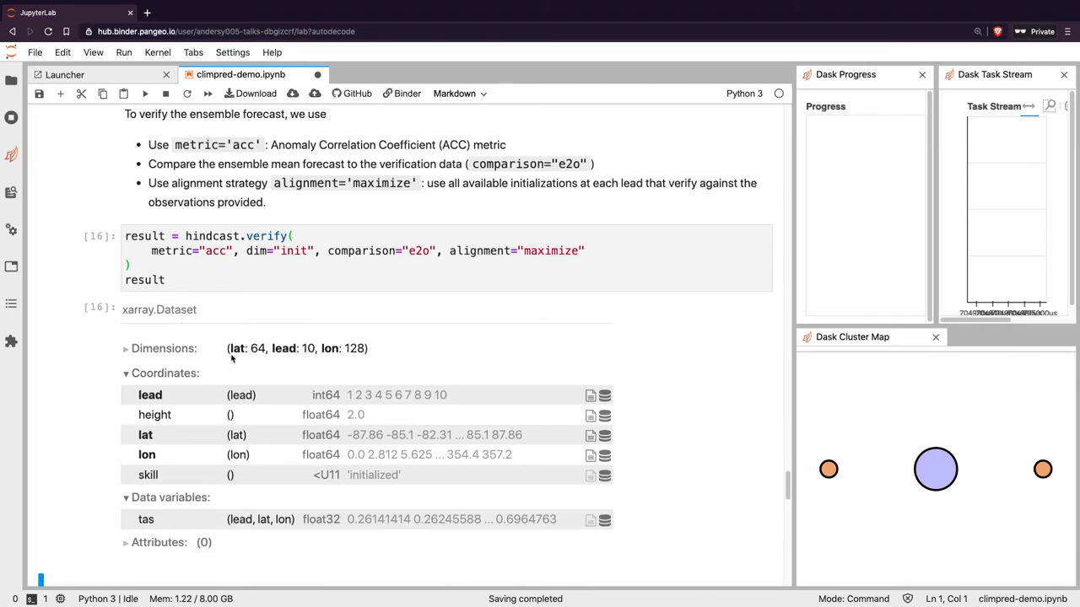
pyautogui.moveTo(307, 357)
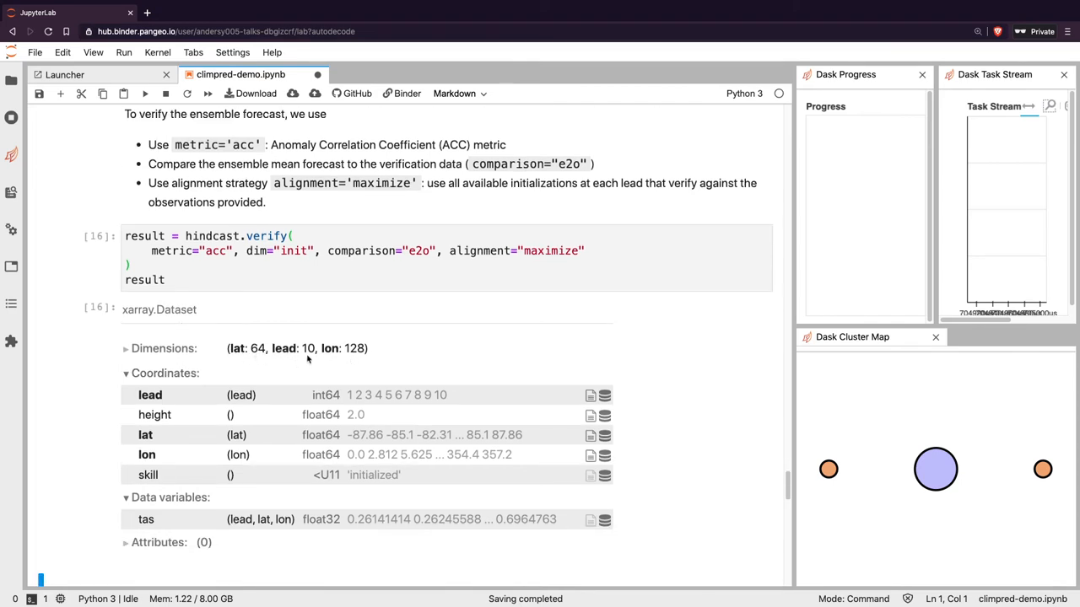
pyautogui.scroll(-3)
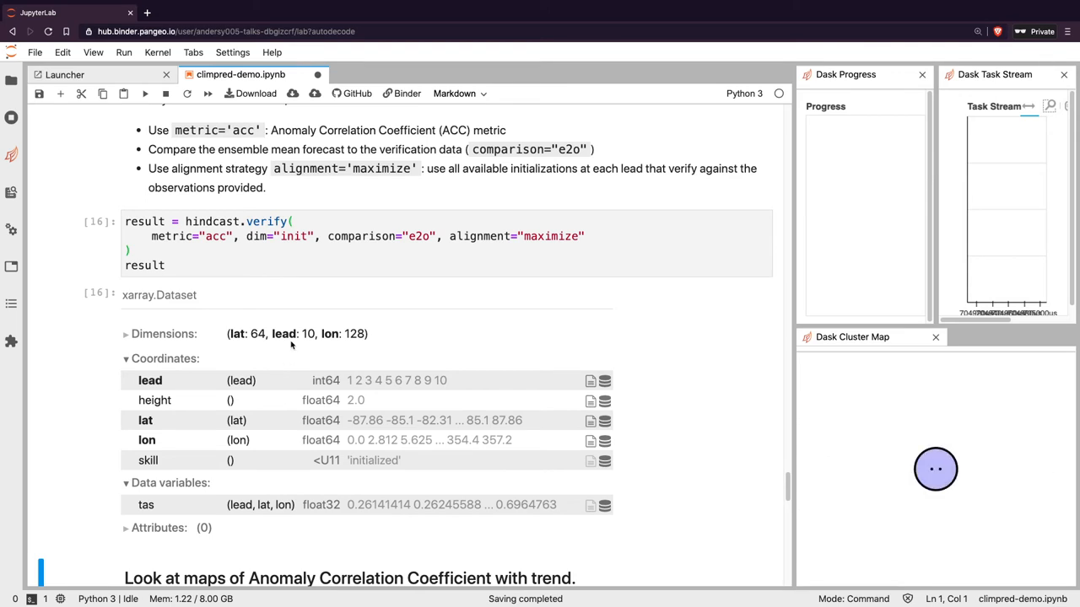
pyautogui.scroll(-3)
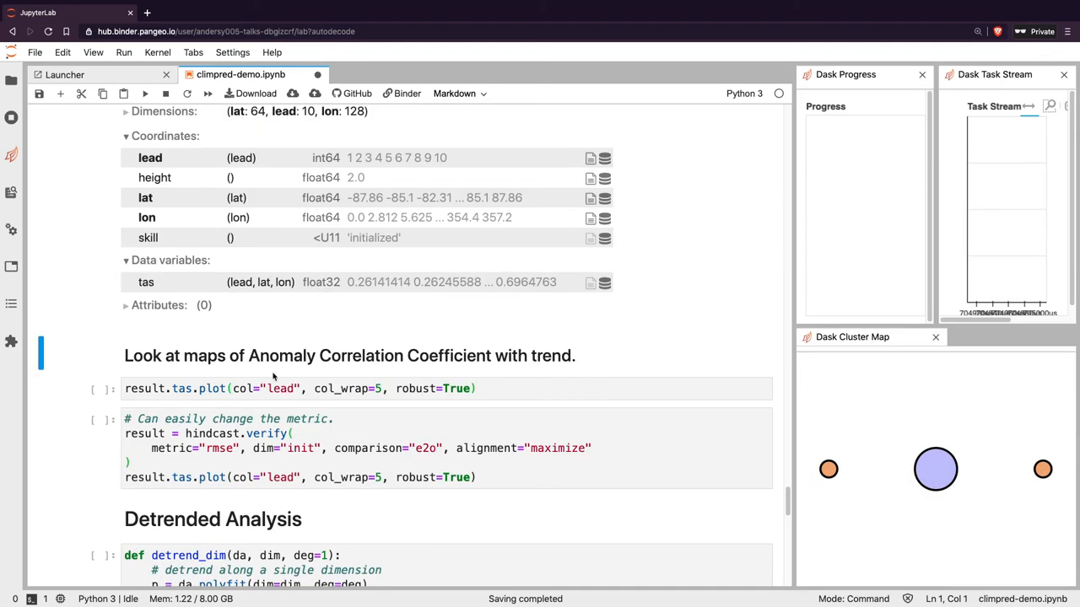
pyautogui.moveTo(398, 356)
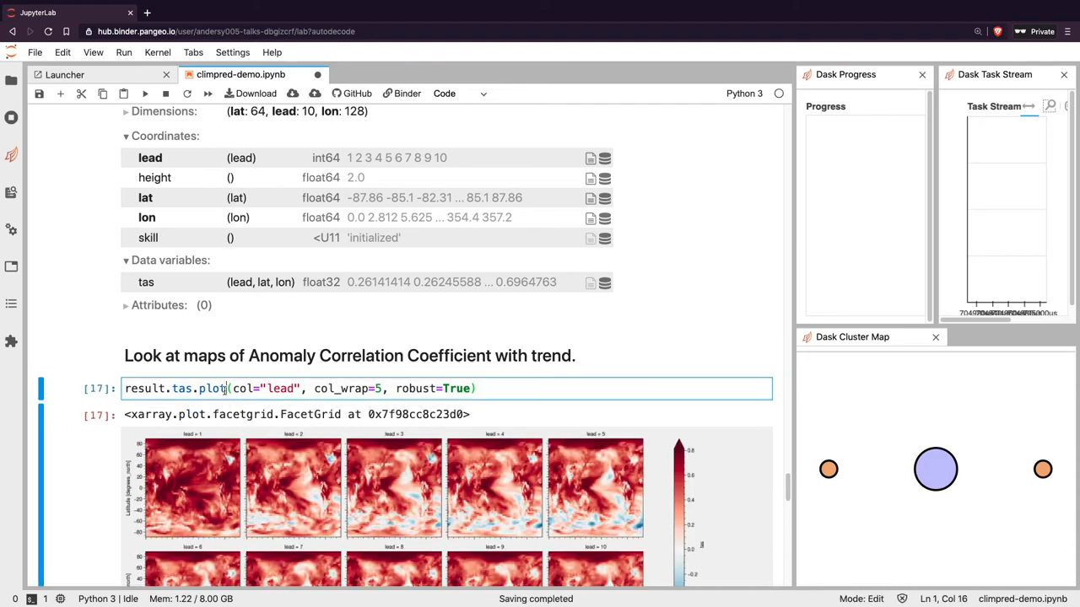
# Scroll through the ten lead-year ACC maps down to the RMSE verification cell
pyautogui.scroll(-3)
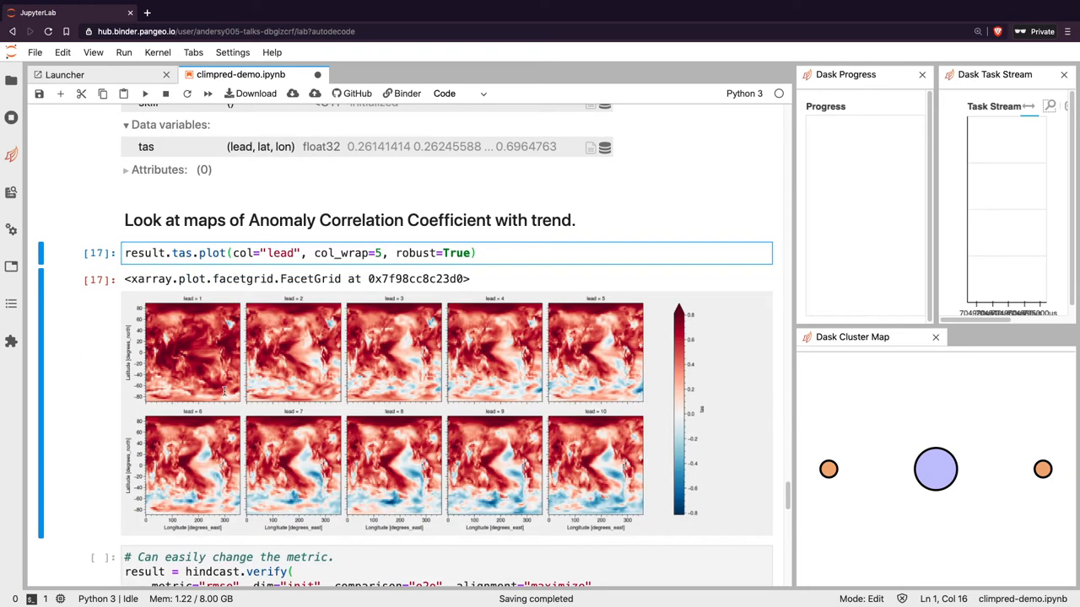
pyautogui.moveTo(269, 334)
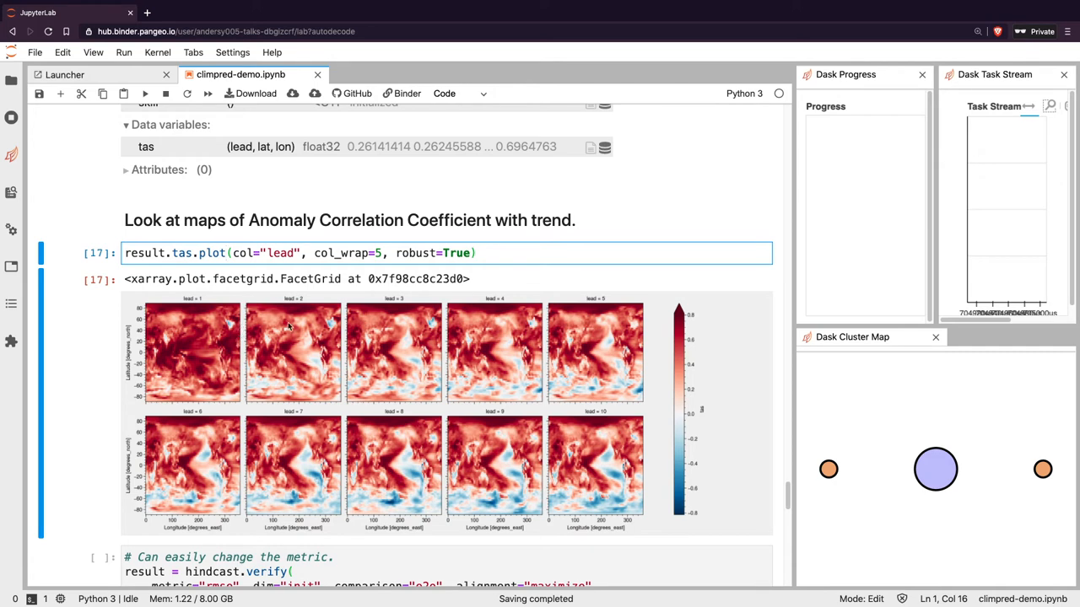
pyautogui.scroll(-3)
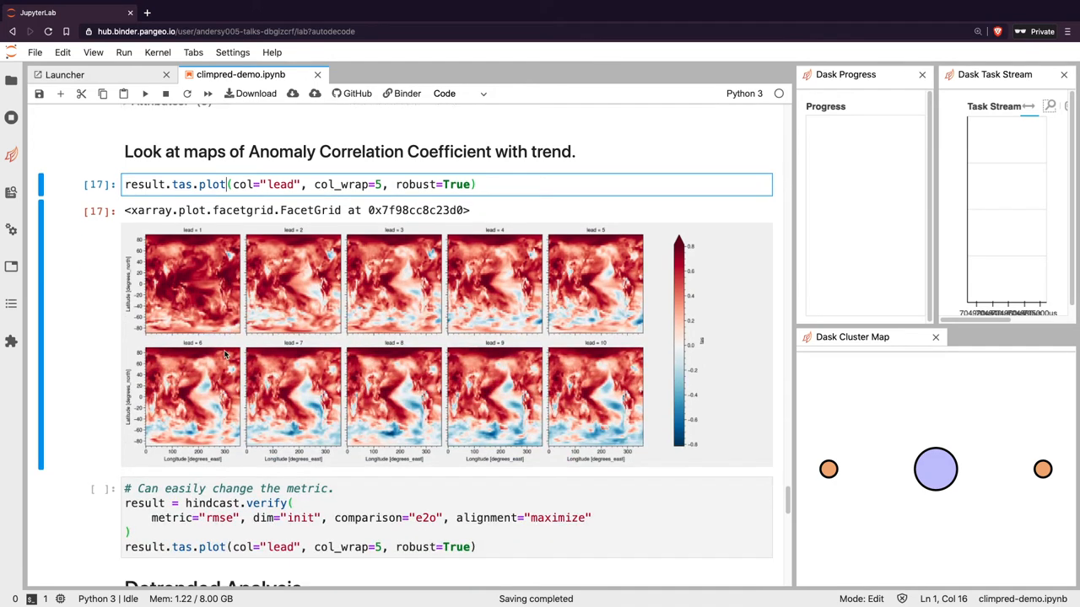
pyautogui.moveTo(623, 404)
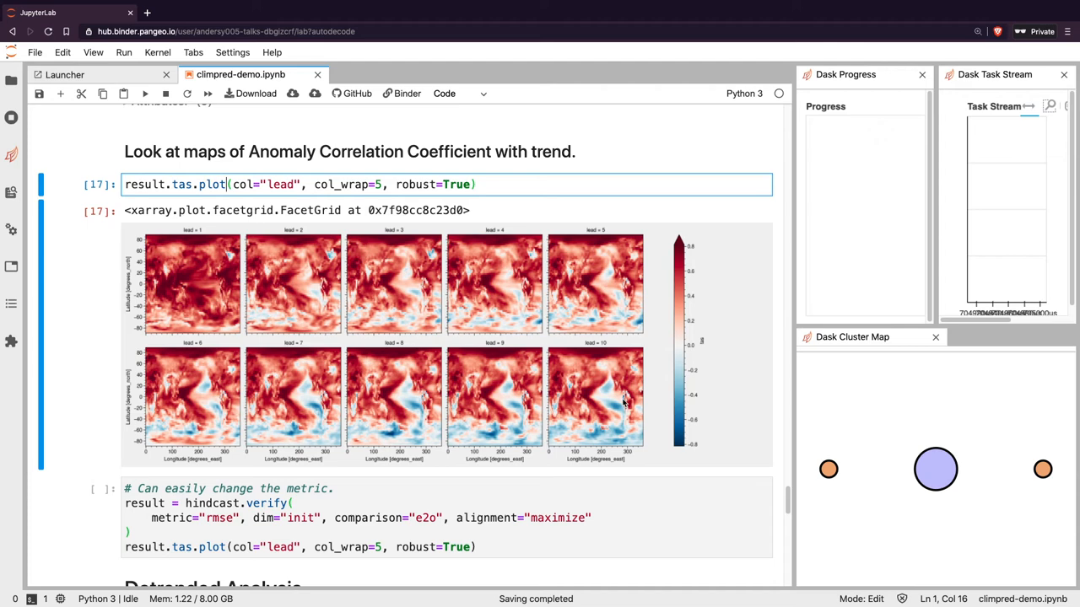
pyautogui.moveTo(476, 437)
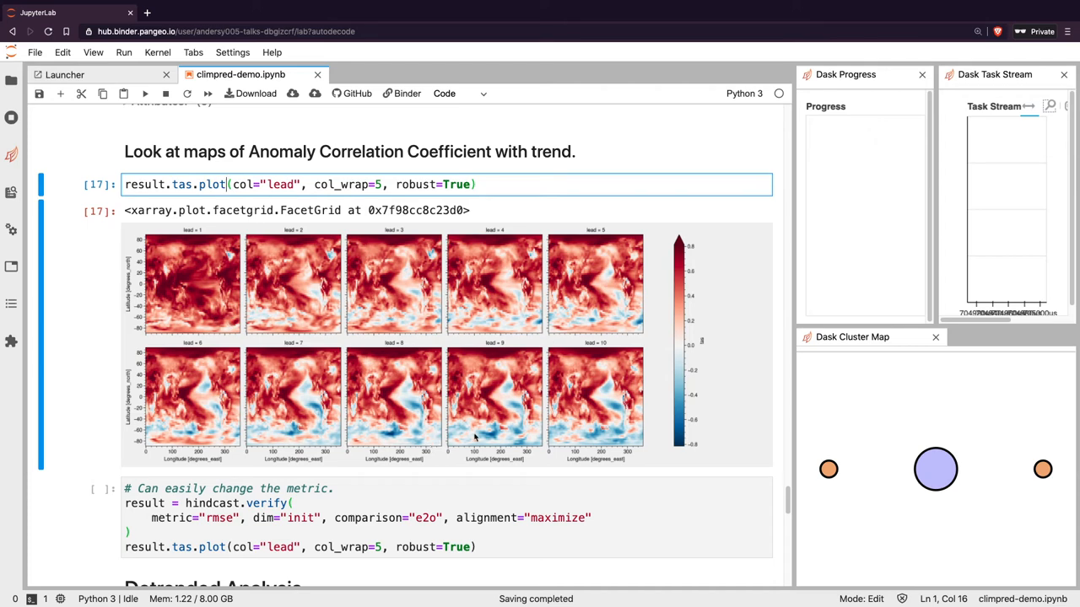
pyautogui.scroll(-3)
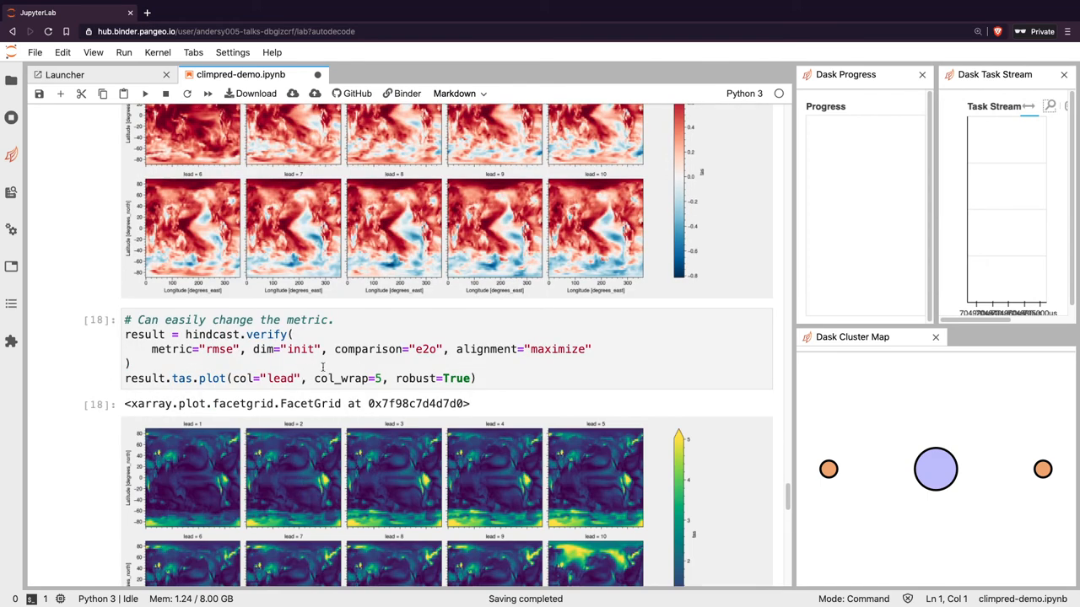
# Scroll through the ten RMSE lead-year maps down to the Detrended Analysis code
pyautogui.scroll(-3)
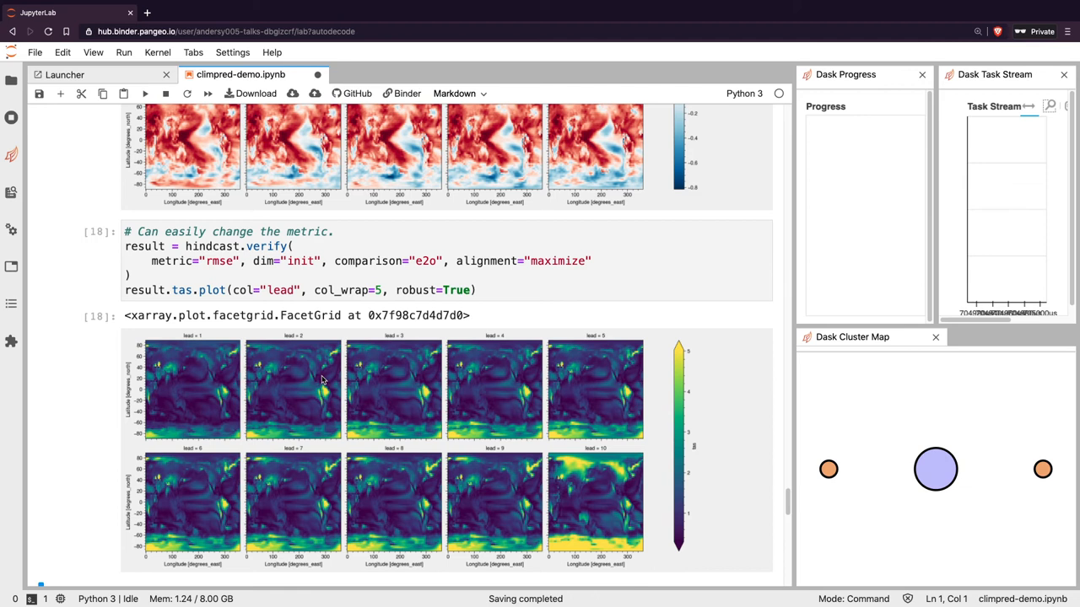
pyautogui.scroll(-3)
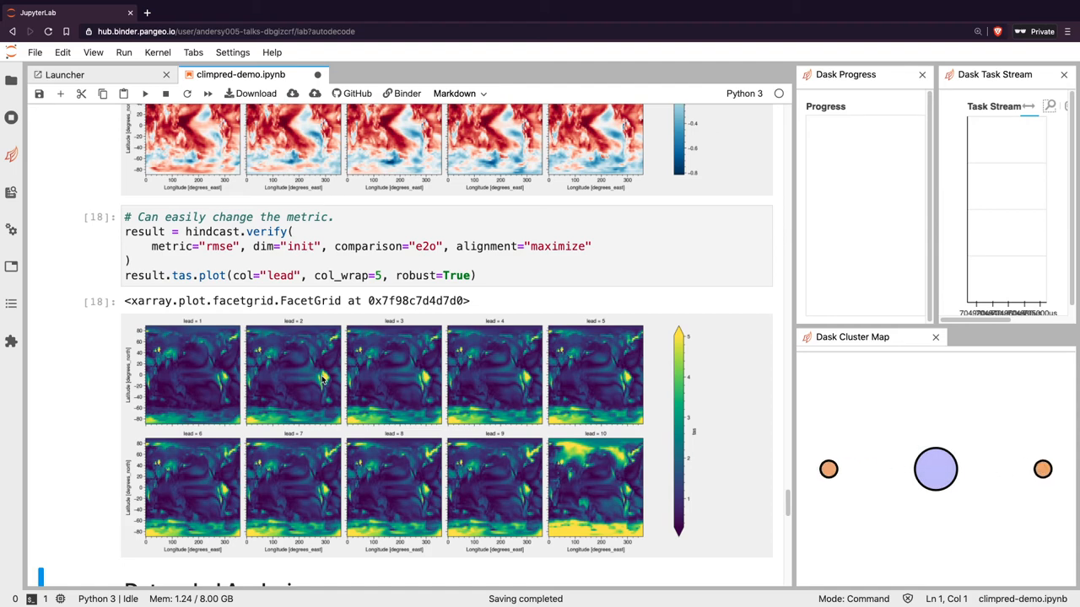
pyautogui.scroll(-3)
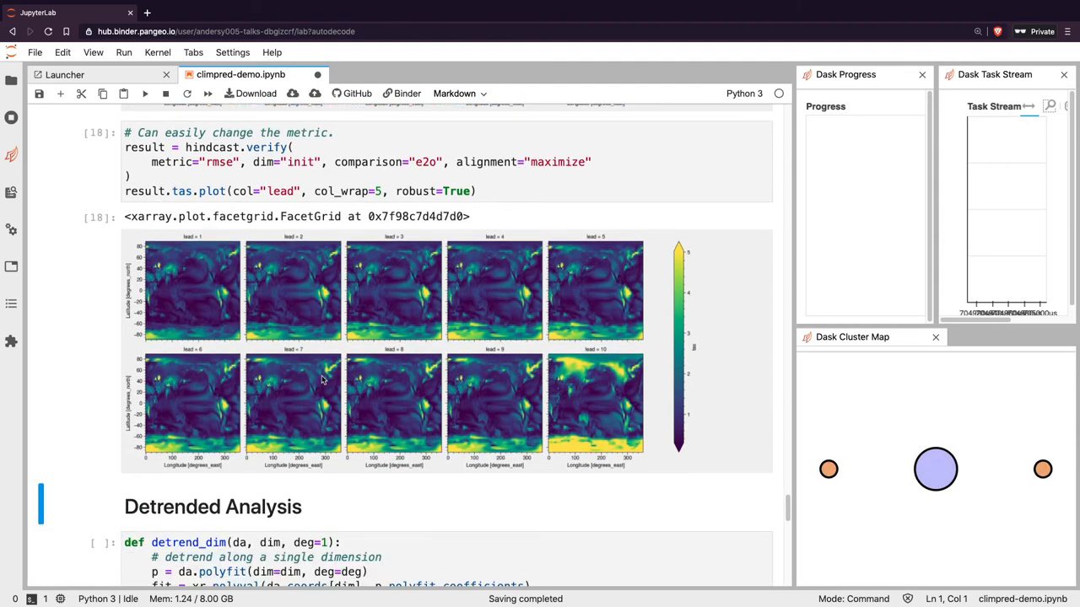
pyautogui.scroll(-3)
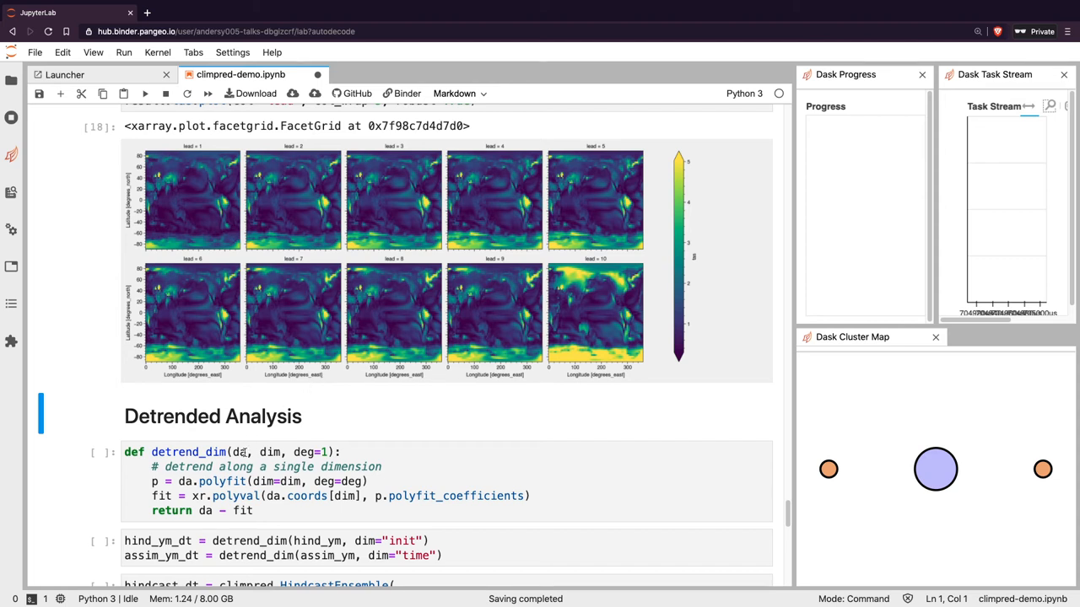
# Define the detrend_dim function and move to the cell detrending hind_ym and assim_ym
pyautogui.click(194, 452)
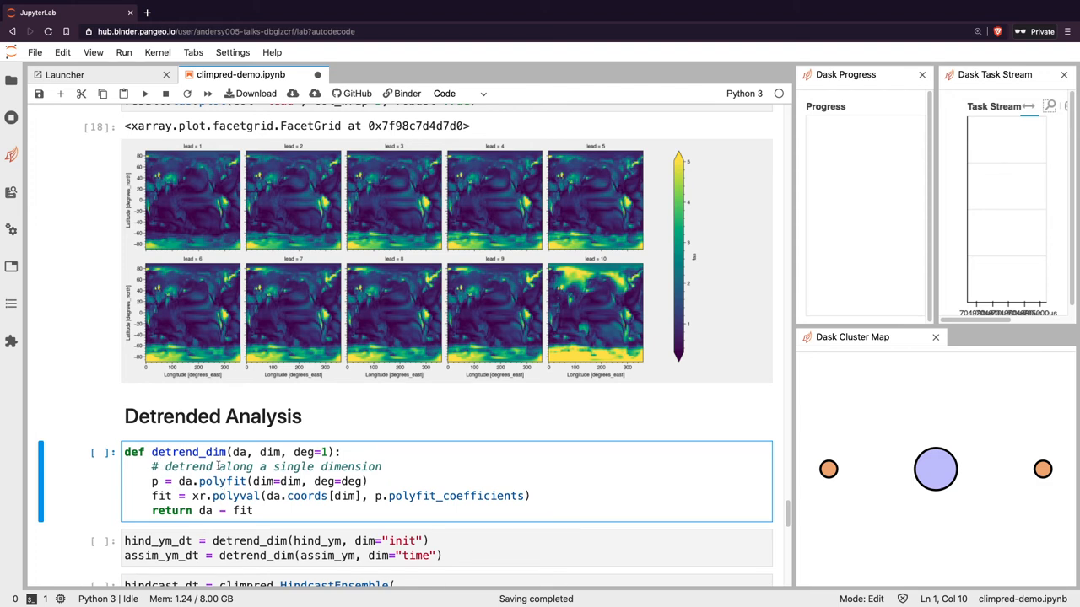
pyautogui.press('shift+enter')
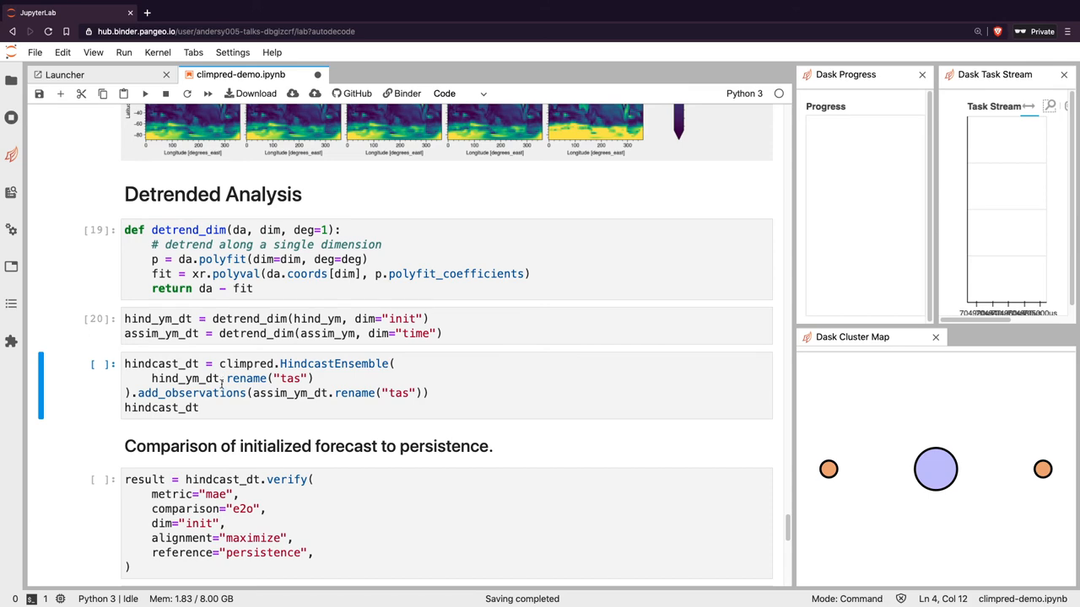
pyautogui.click(223, 386)
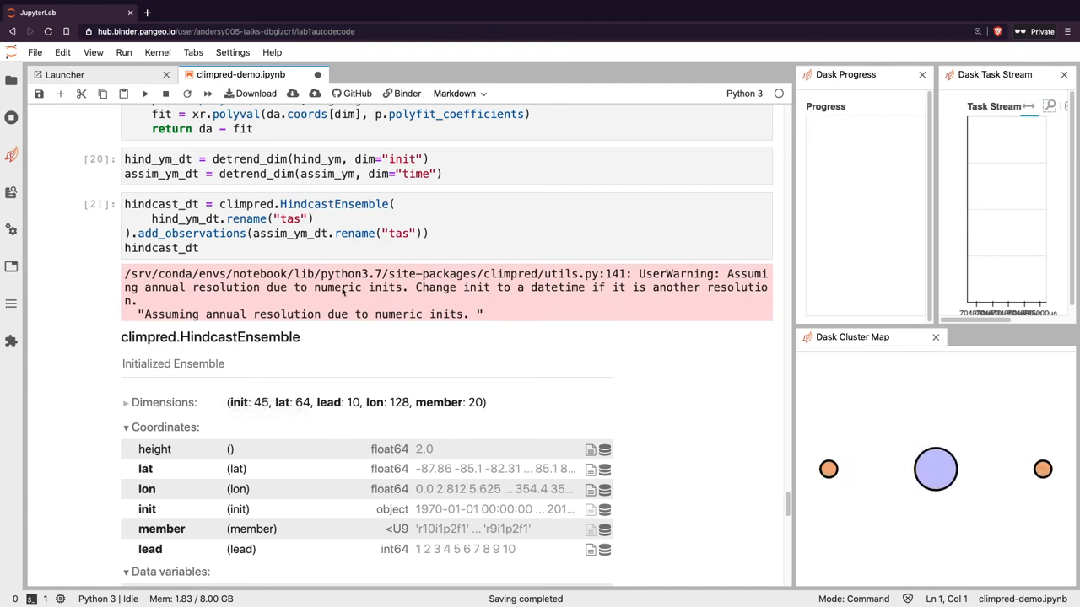
# Scroll through the detrended HindcastEnsemble output listing its 56-year observations
pyautogui.scroll(-3)
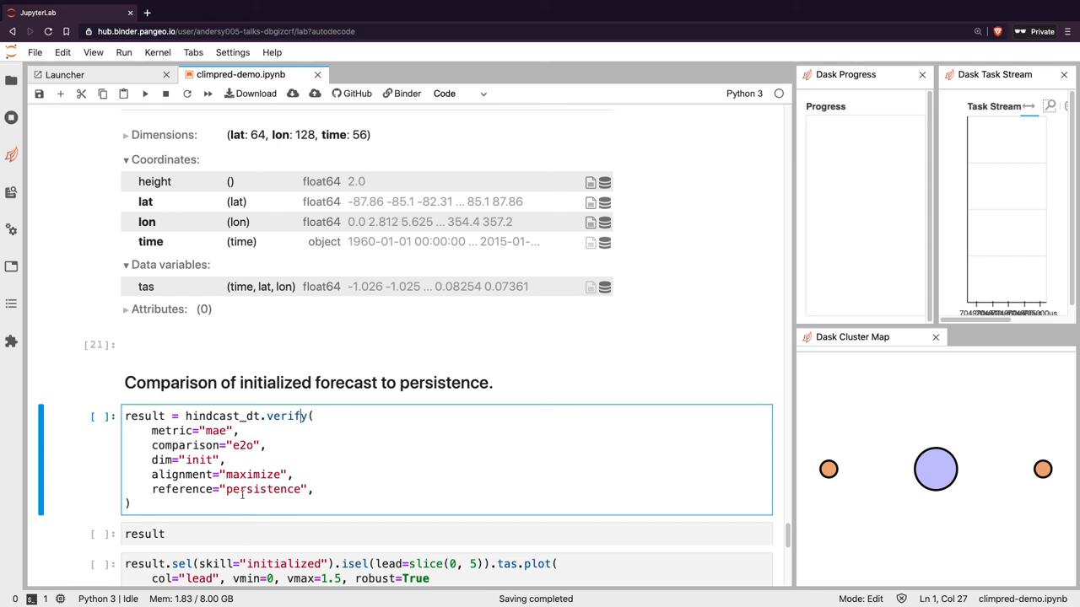
# Scroll through the MAE verification Dataset with initialized and persistence skill coordinates
pyautogui.scroll(-3)
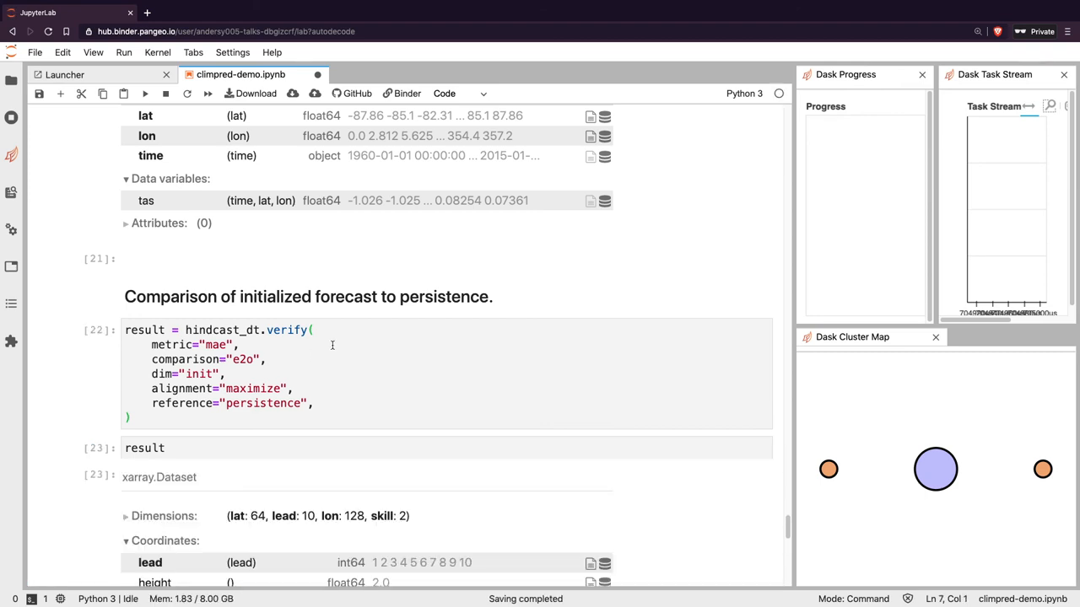
pyautogui.scroll(-3)
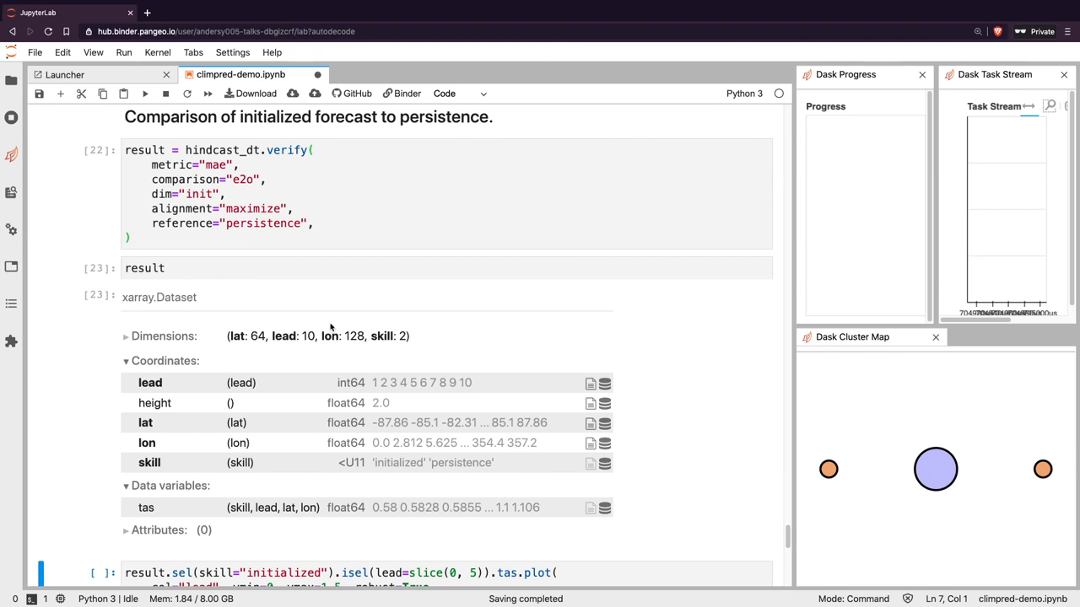
pyautogui.moveTo(362, 395)
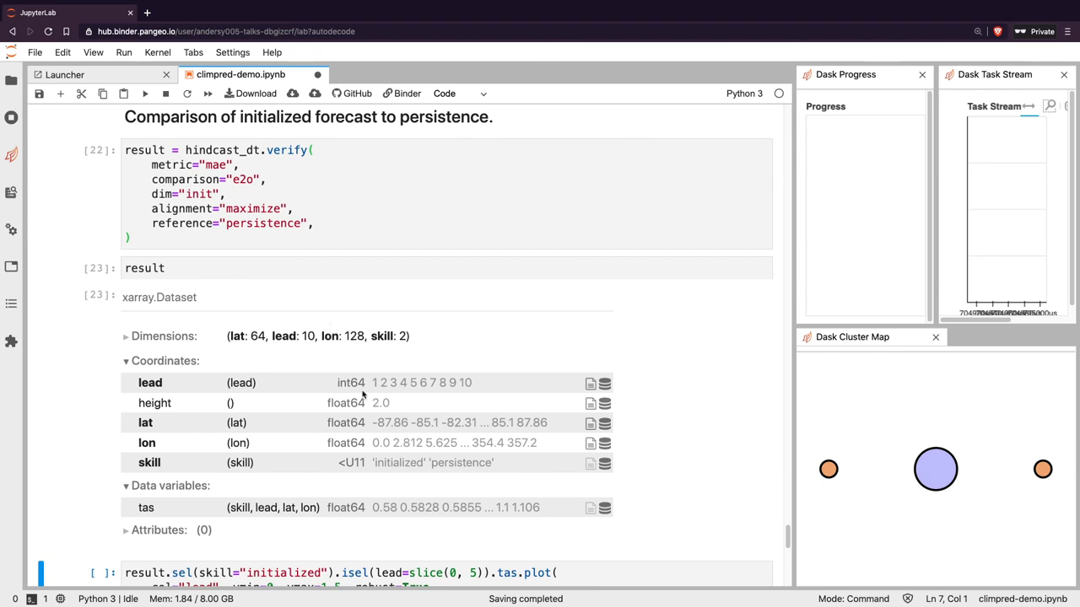
pyautogui.moveTo(154, 469)
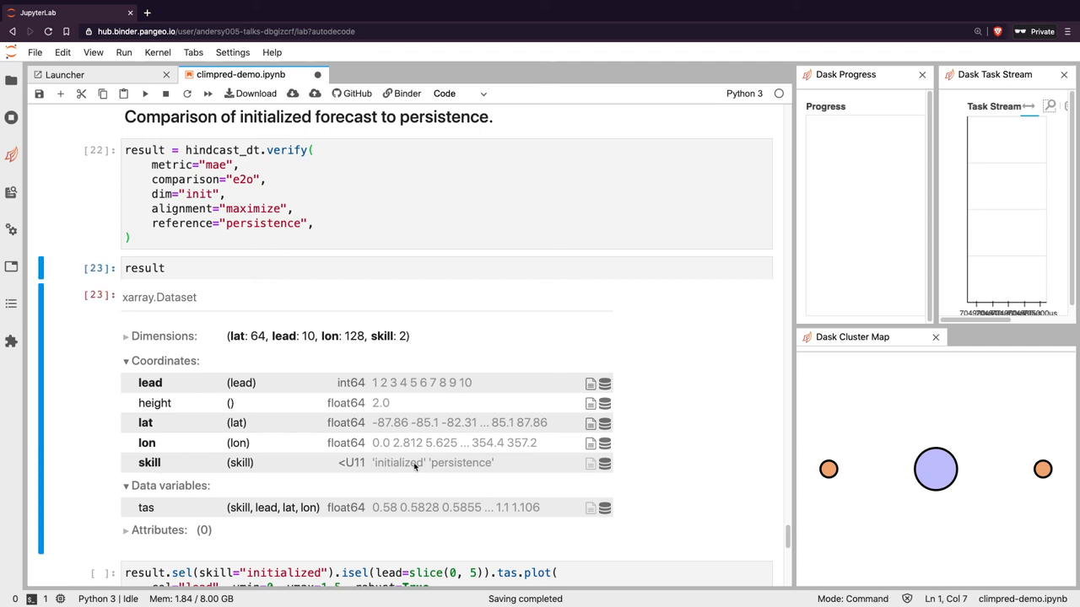
pyautogui.moveTo(397, 473)
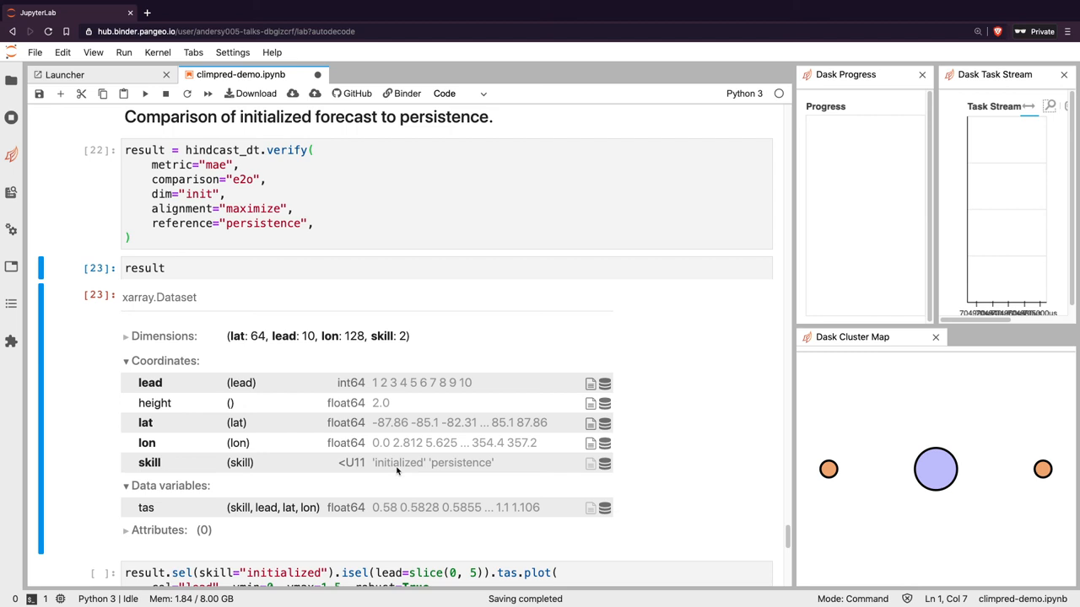
pyautogui.moveTo(604, 465)
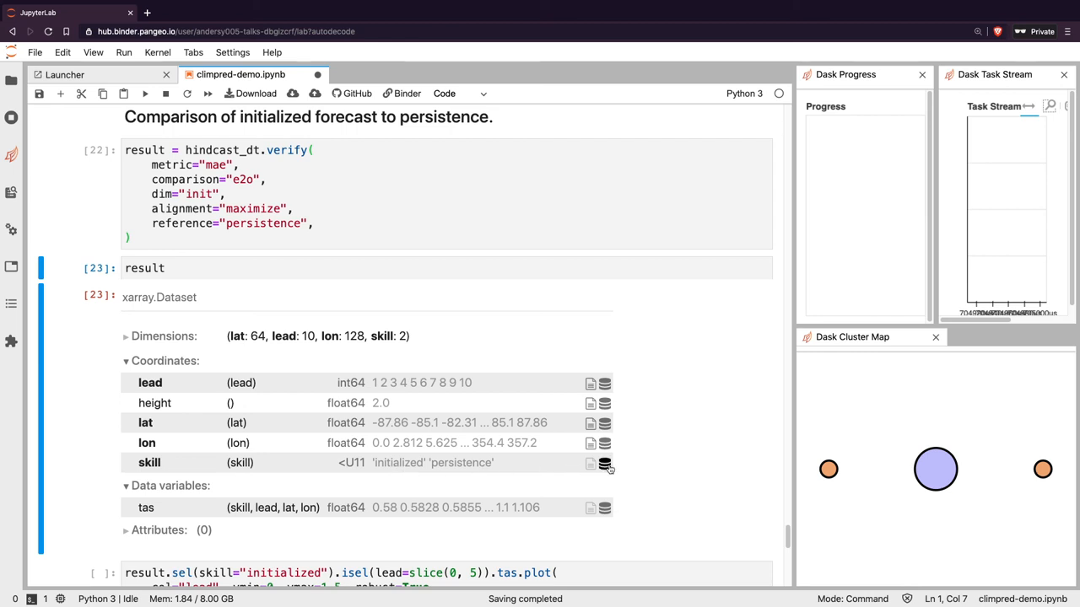
pyautogui.scroll(-3)
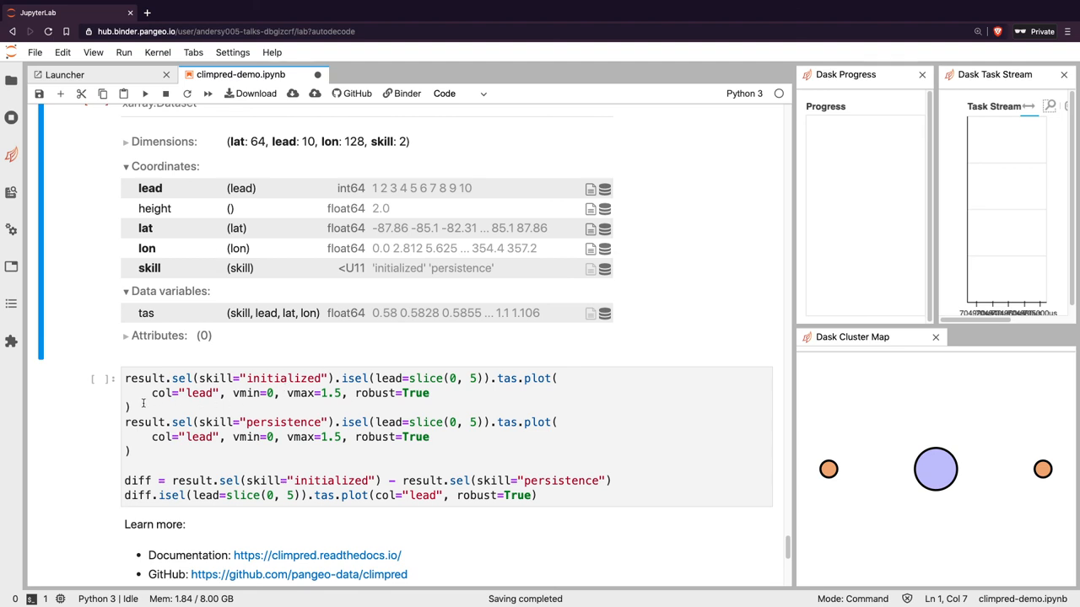
# Run the final cell plotting initialized, persistence and difference MAE maps for leads 1–5
pyautogui.click(221, 459)
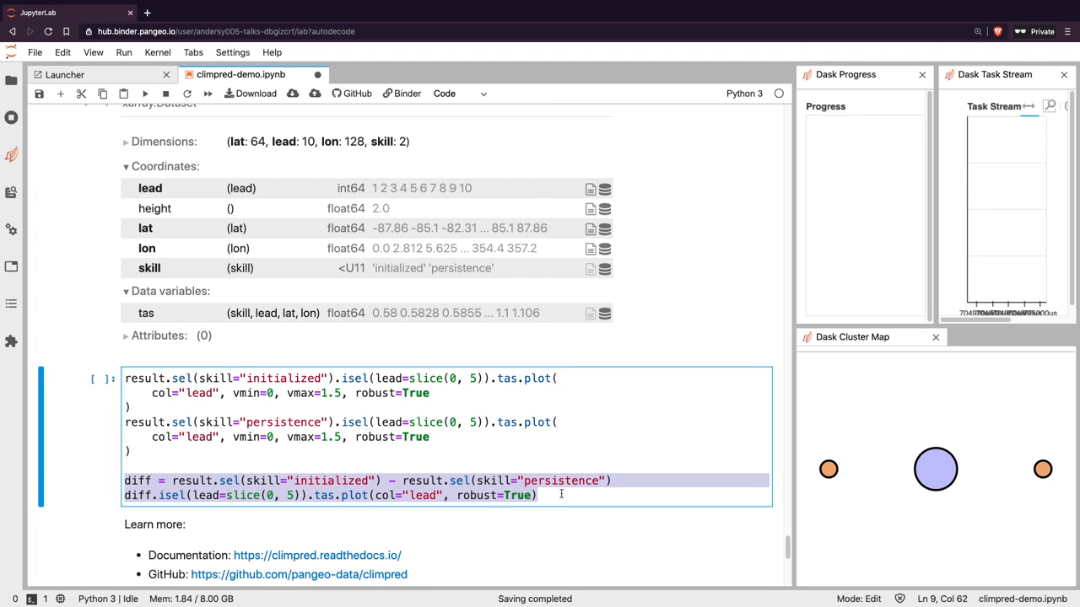
pyautogui.press('shift+enter')
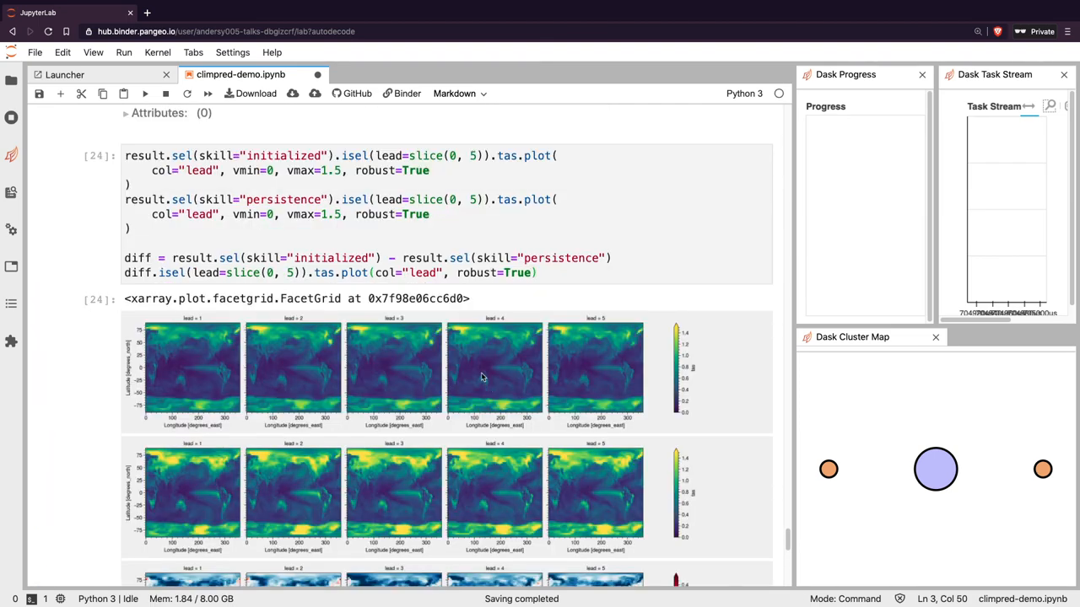
pyautogui.scroll(3)
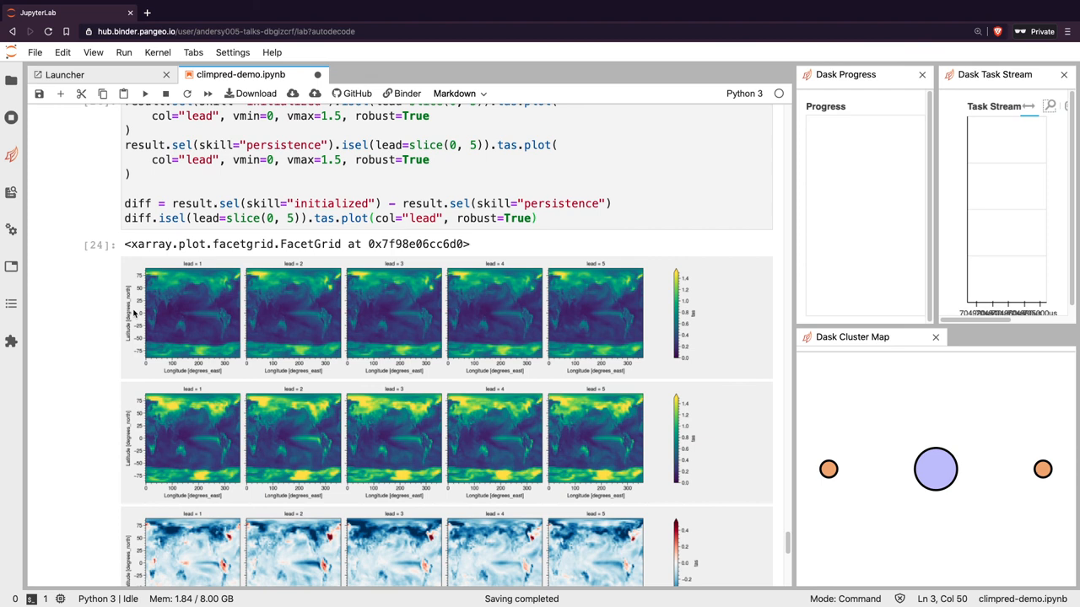
pyautogui.scroll(3)
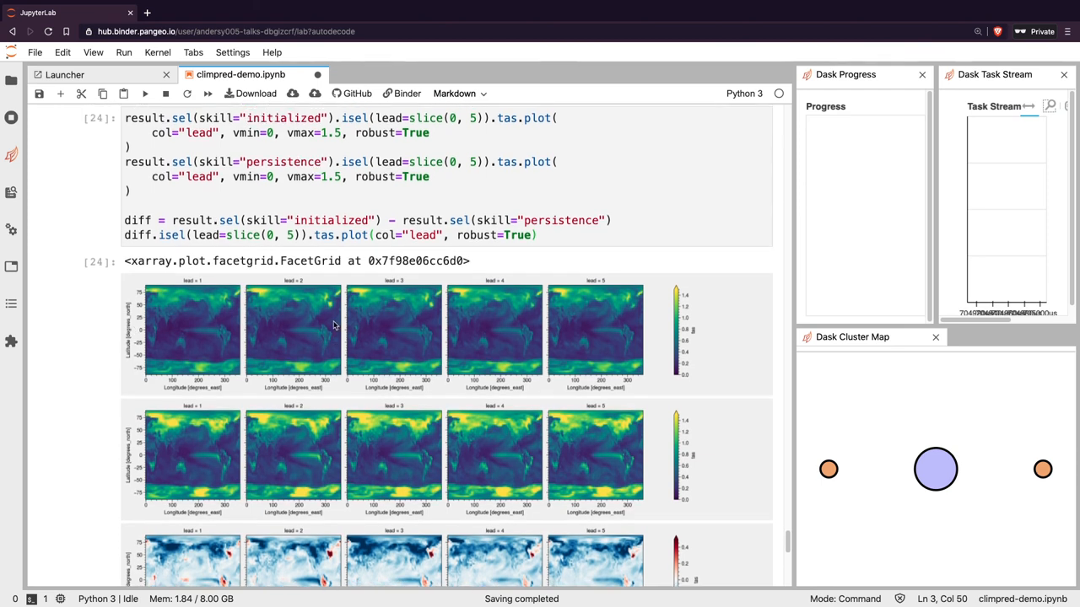
pyautogui.scroll(3)
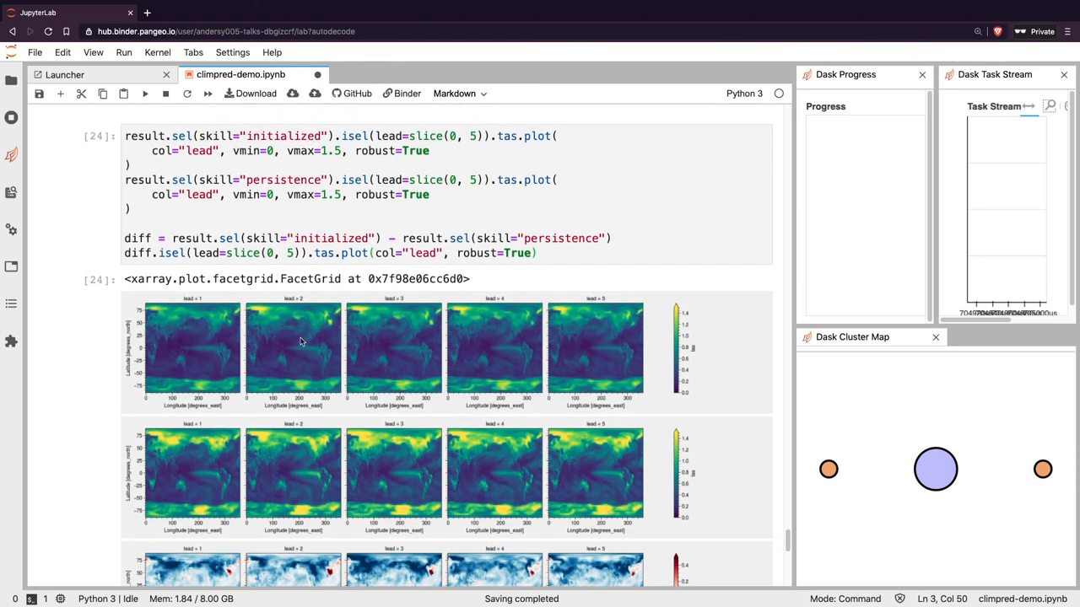
pyautogui.moveTo(199, 452)
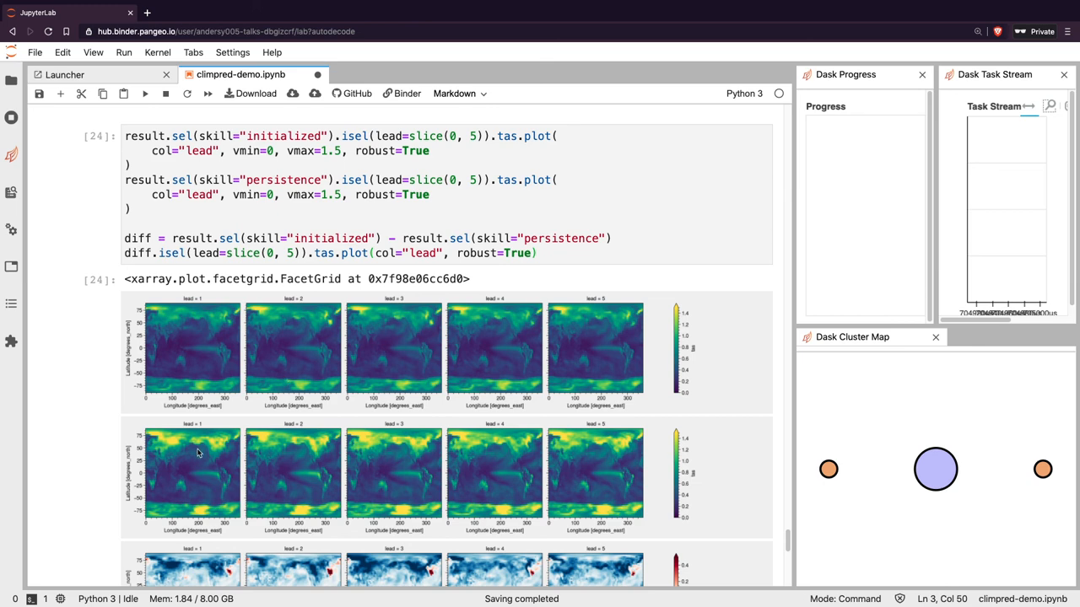
pyautogui.moveTo(236, 371)
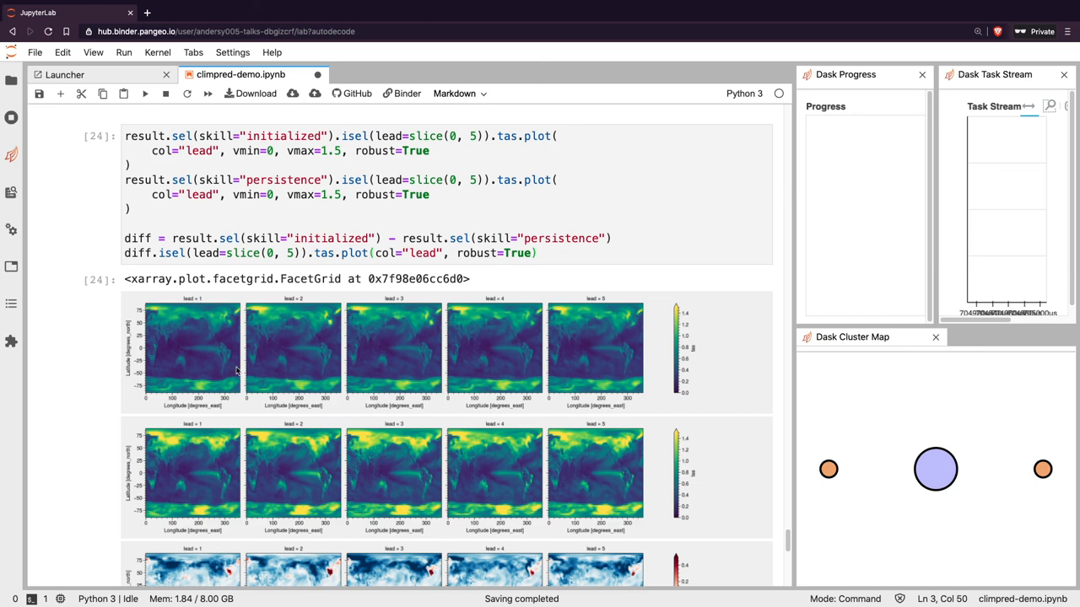
pyautogui.scroll(-3)
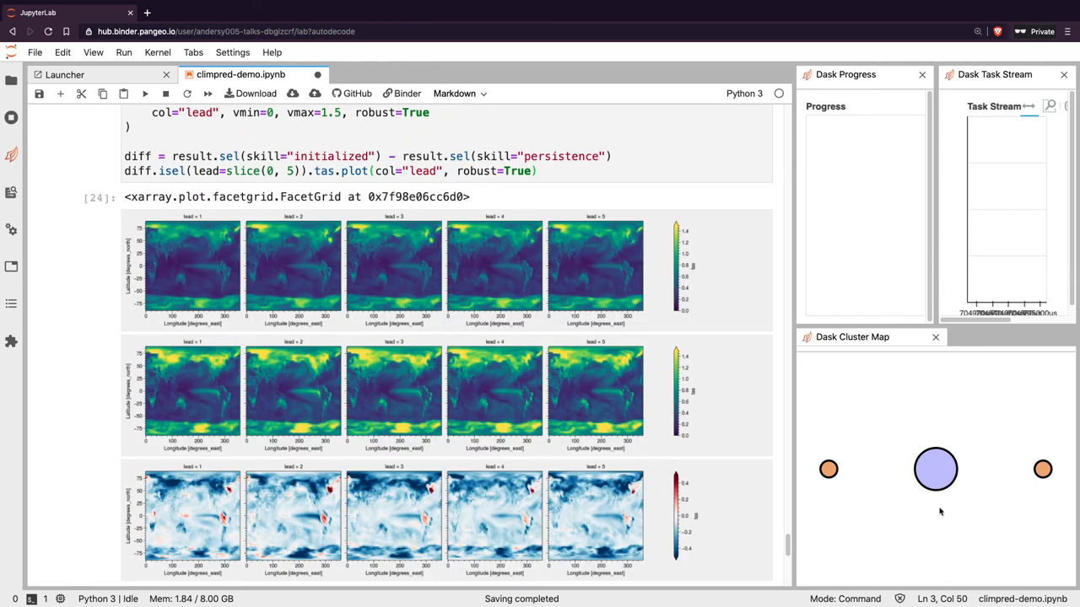
pyautogui.scroll(-3)
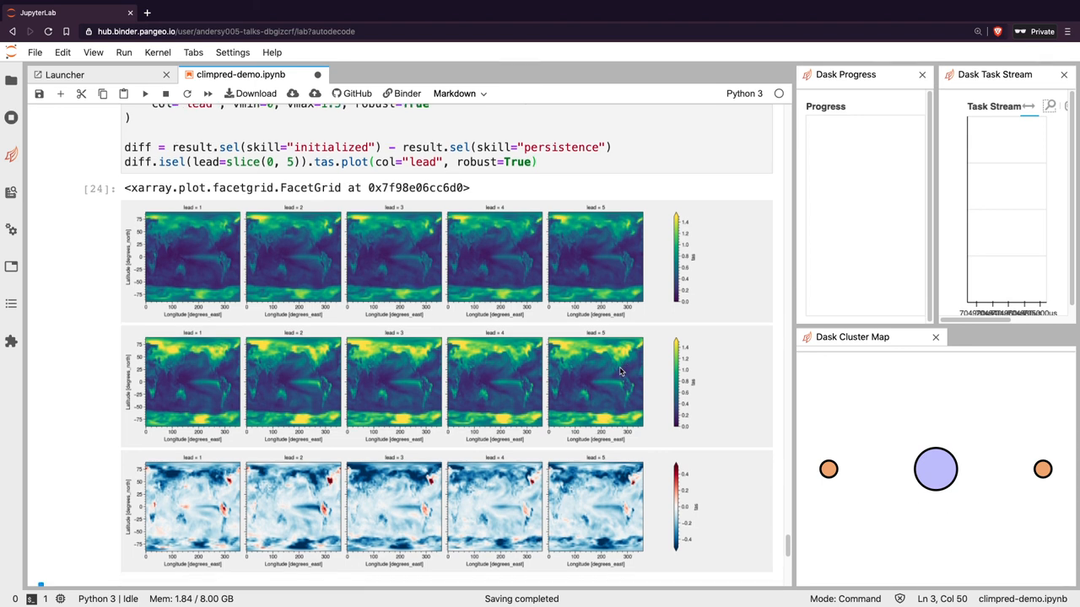
pyautogui.scroll(-3)
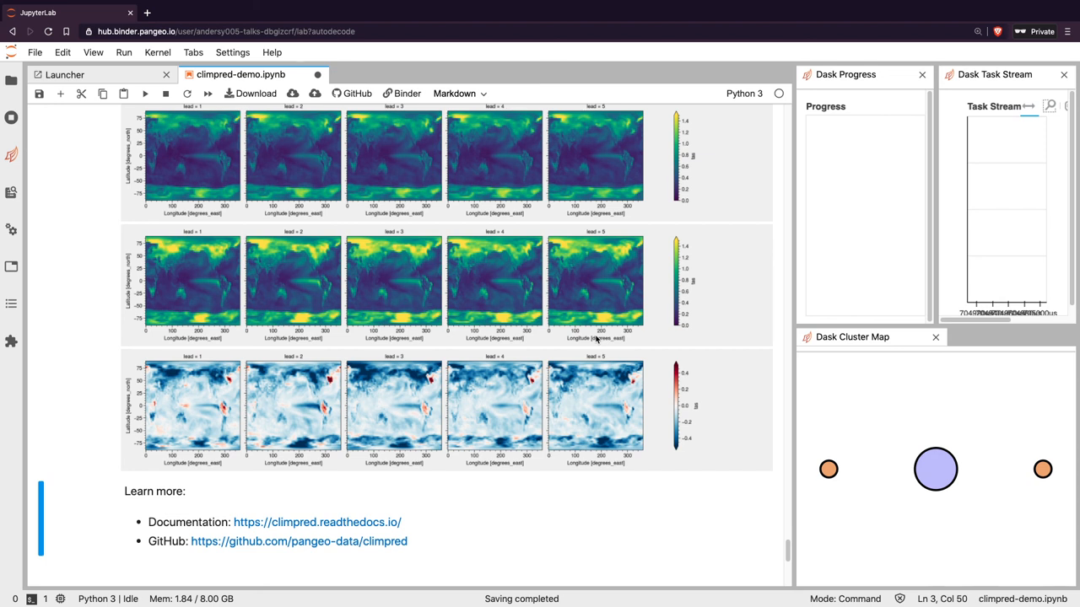
pyautogui.moveTo(265, 518)
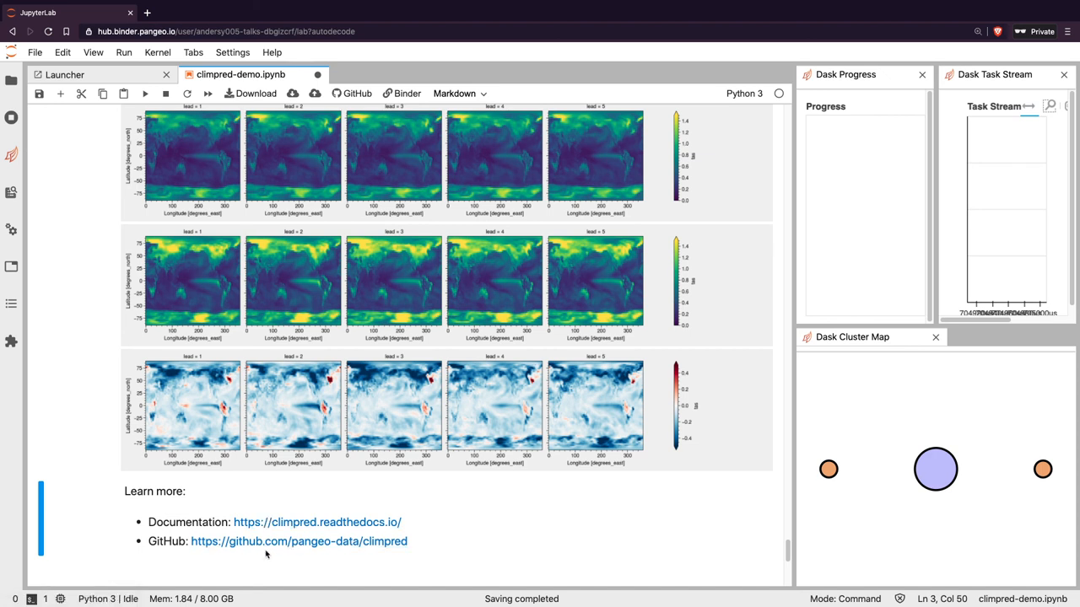
pyautogui.moveTo(299, 540)
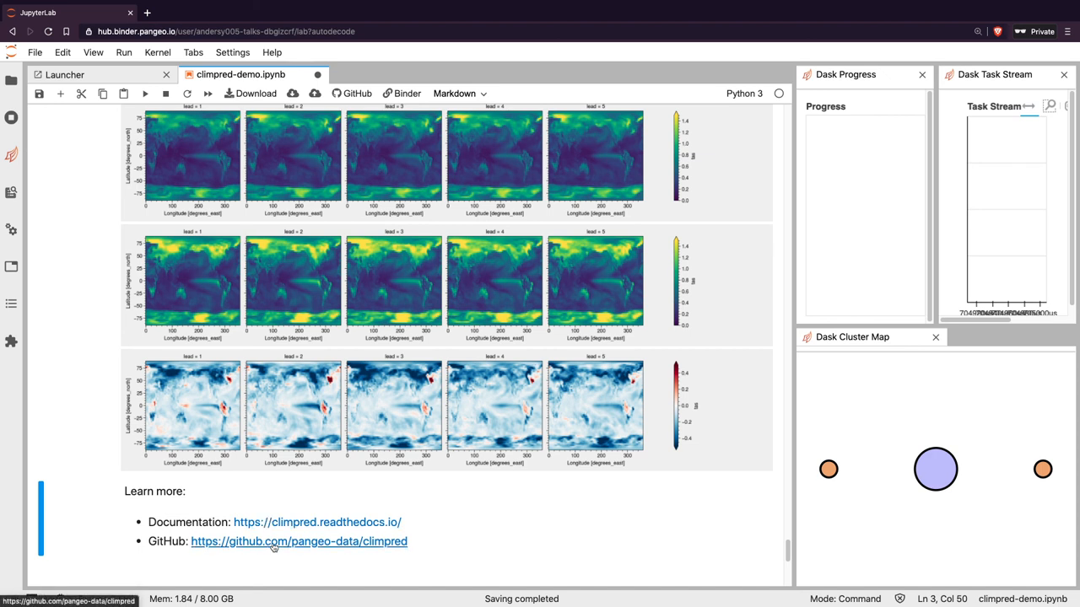